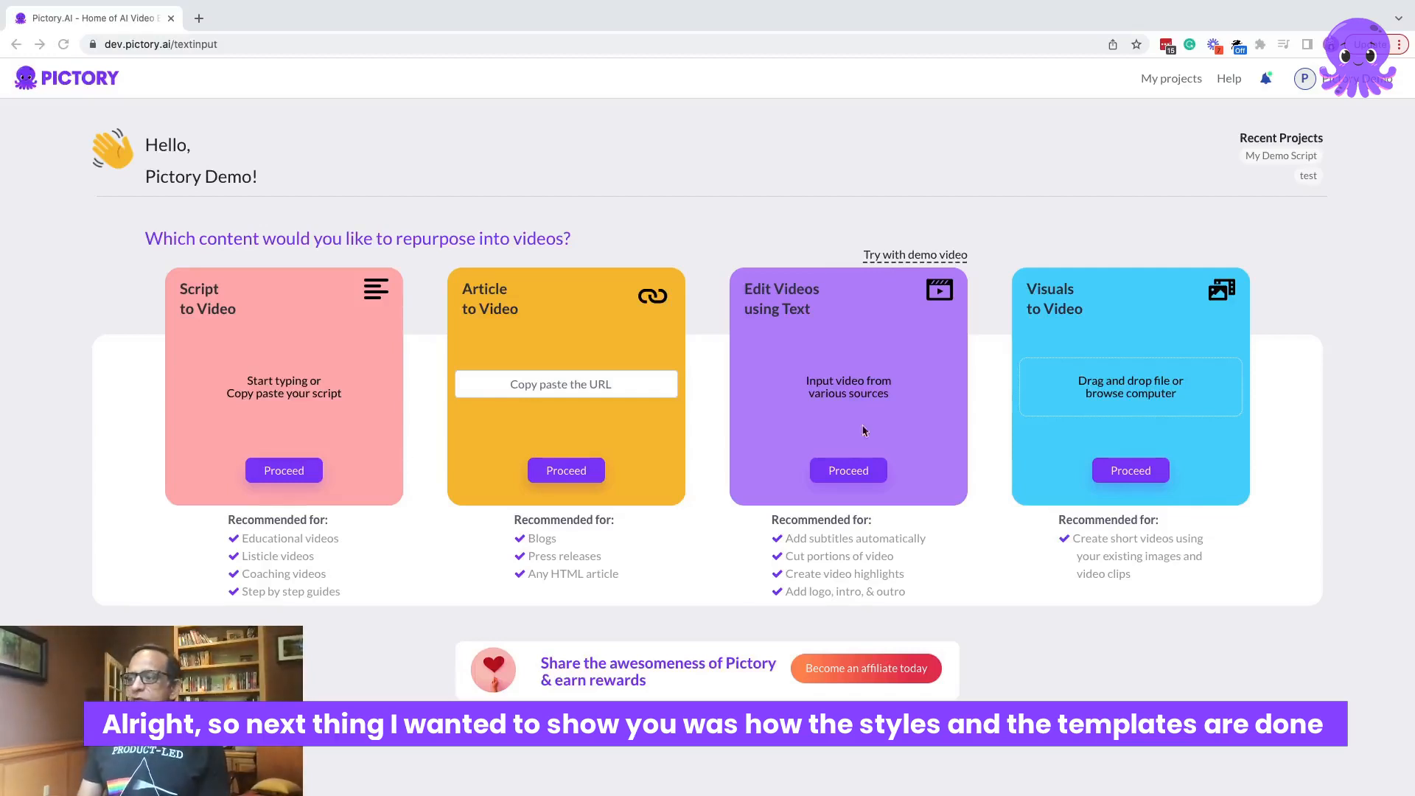
mouse_move(849, 344)
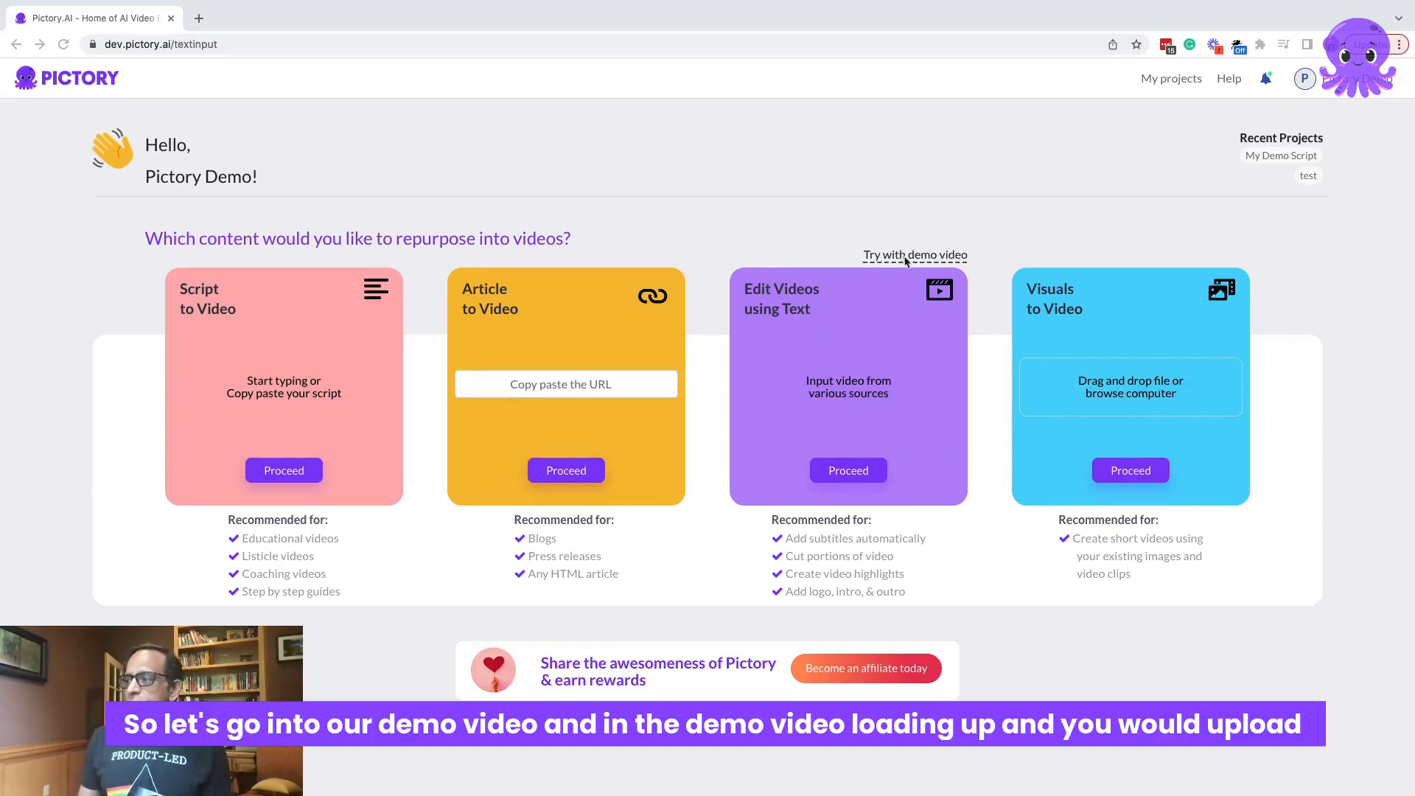
Start a project from the demo press-conference video and add the selected transcript sentences to highlights
click(914, 256)
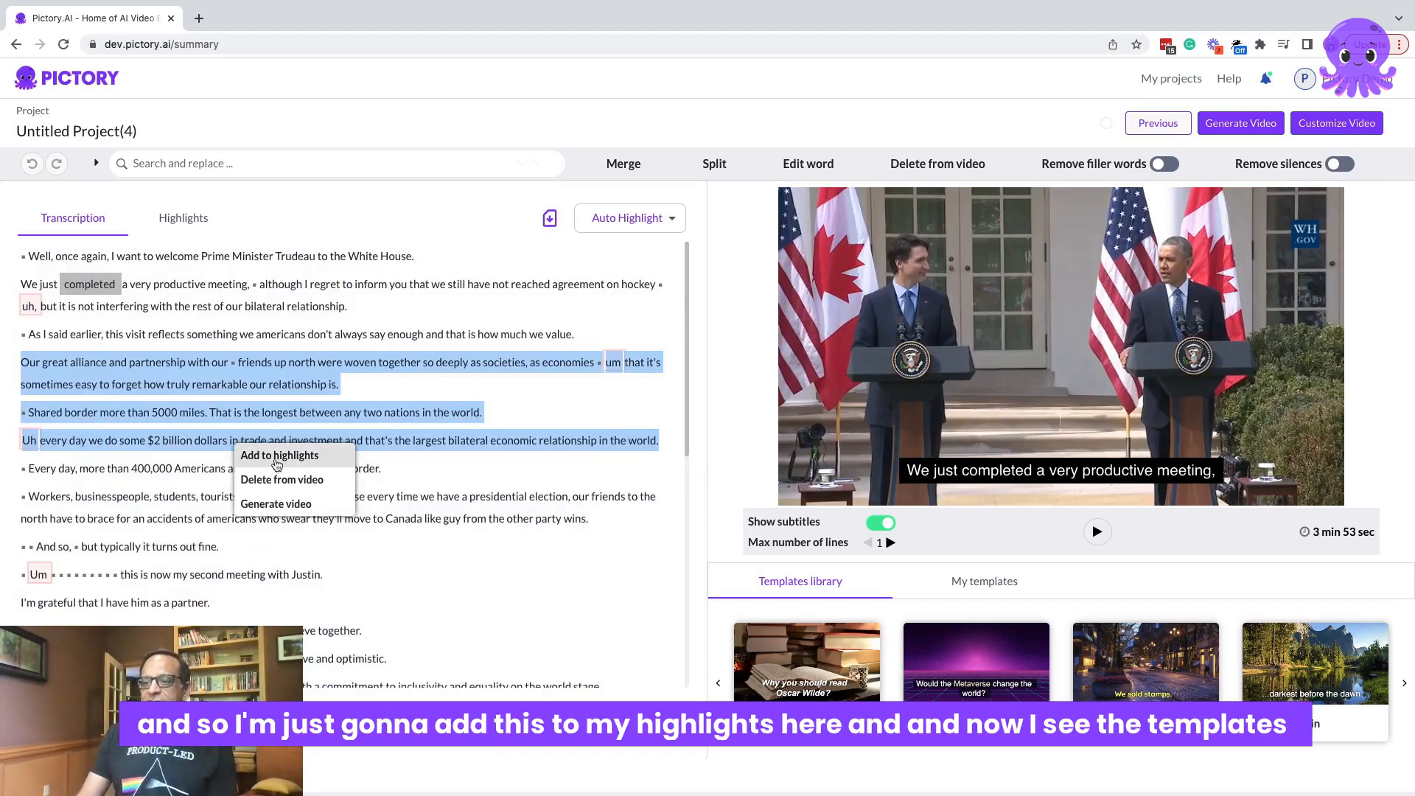
click(279, 455)
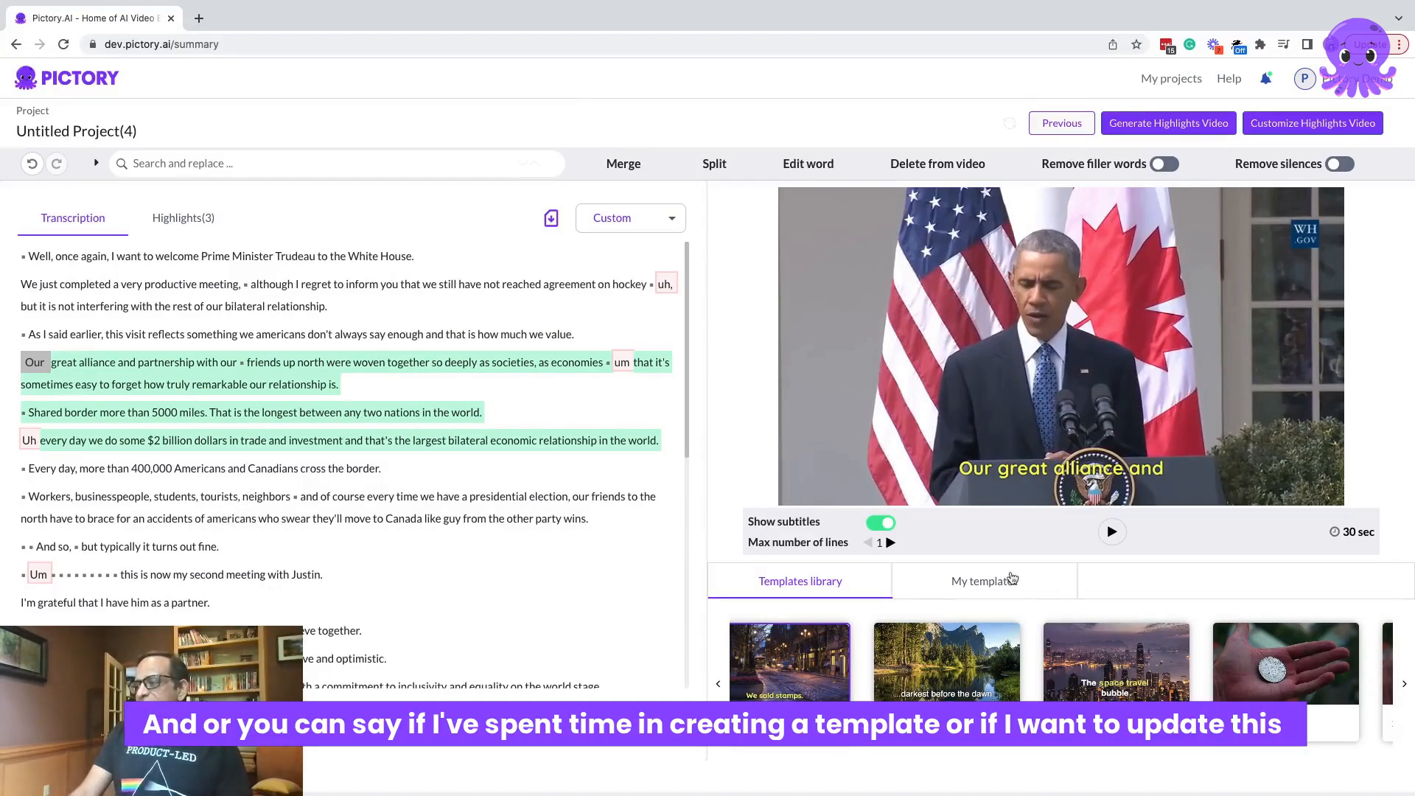
mouse_move(985, 586)
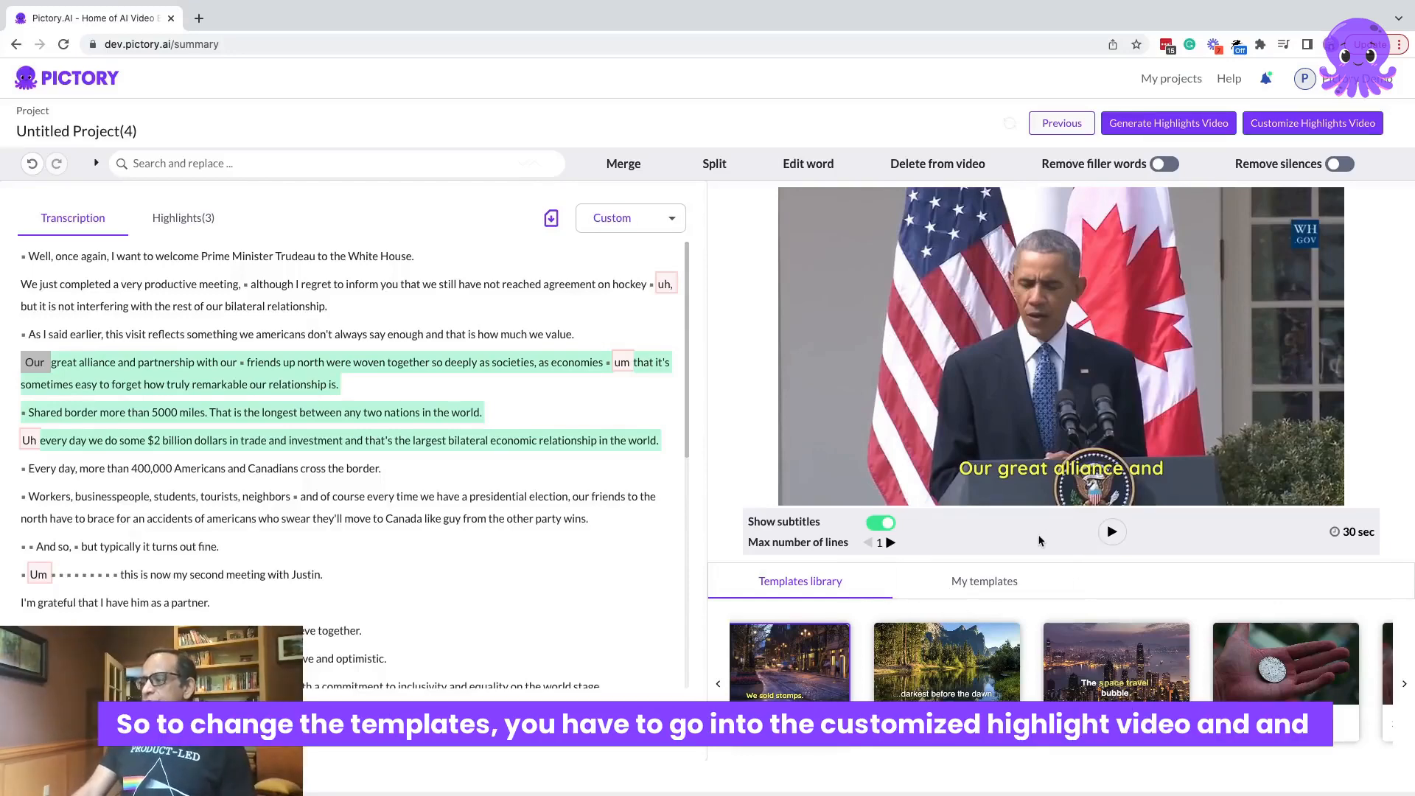
mouse_move(1256, 193)
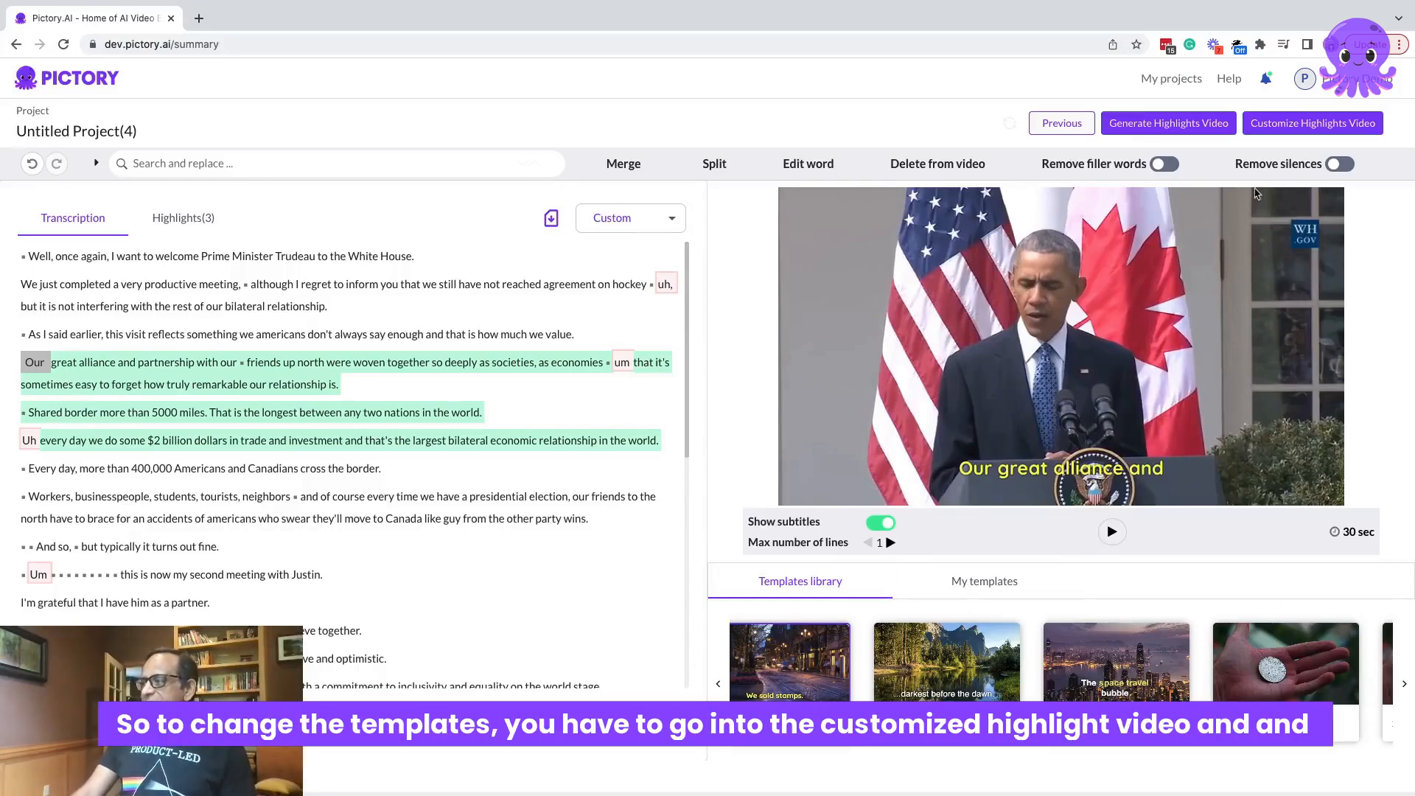
Customize the highlights video and preview Scene 2 and Scene 5 with their yellow subtitles
click(1303, 78)
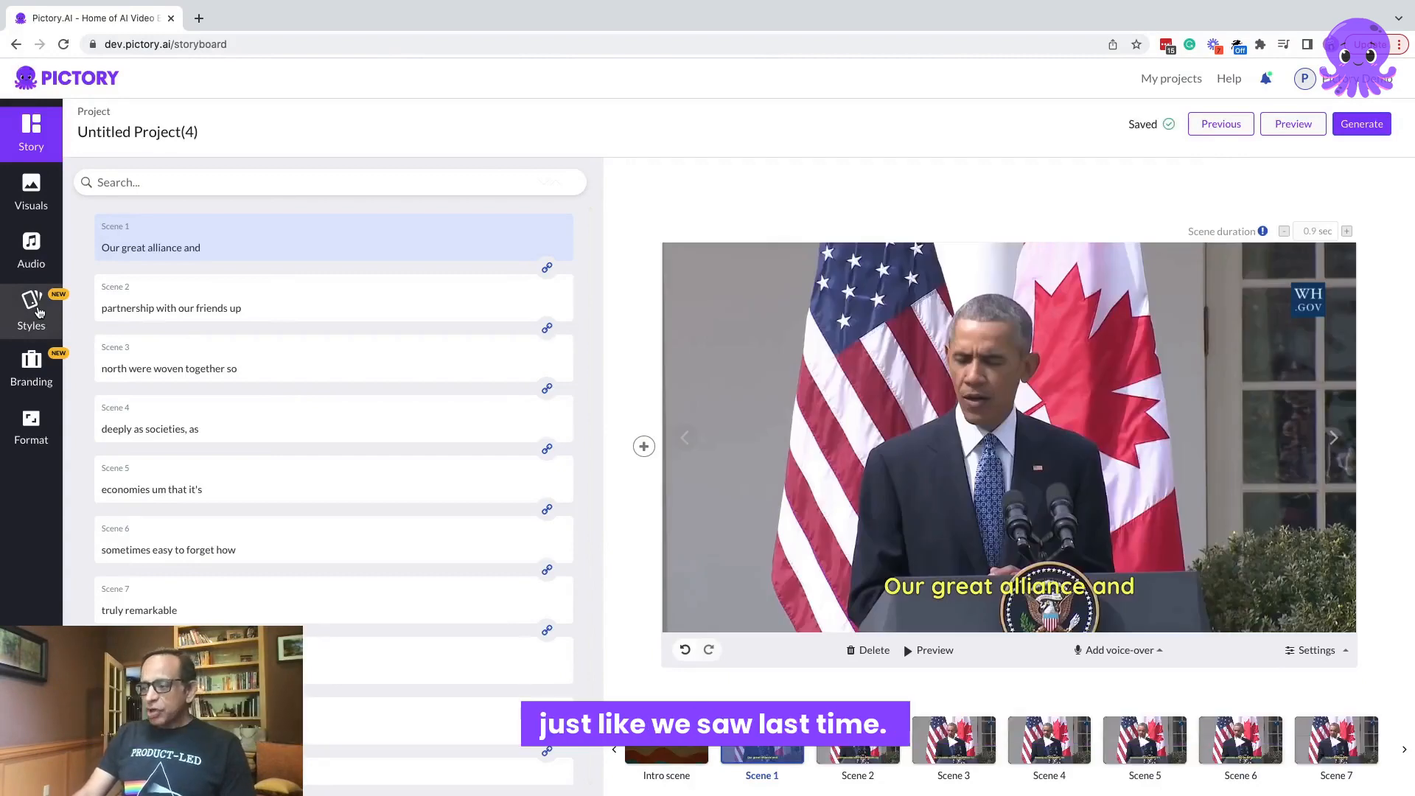
click(332, 297)
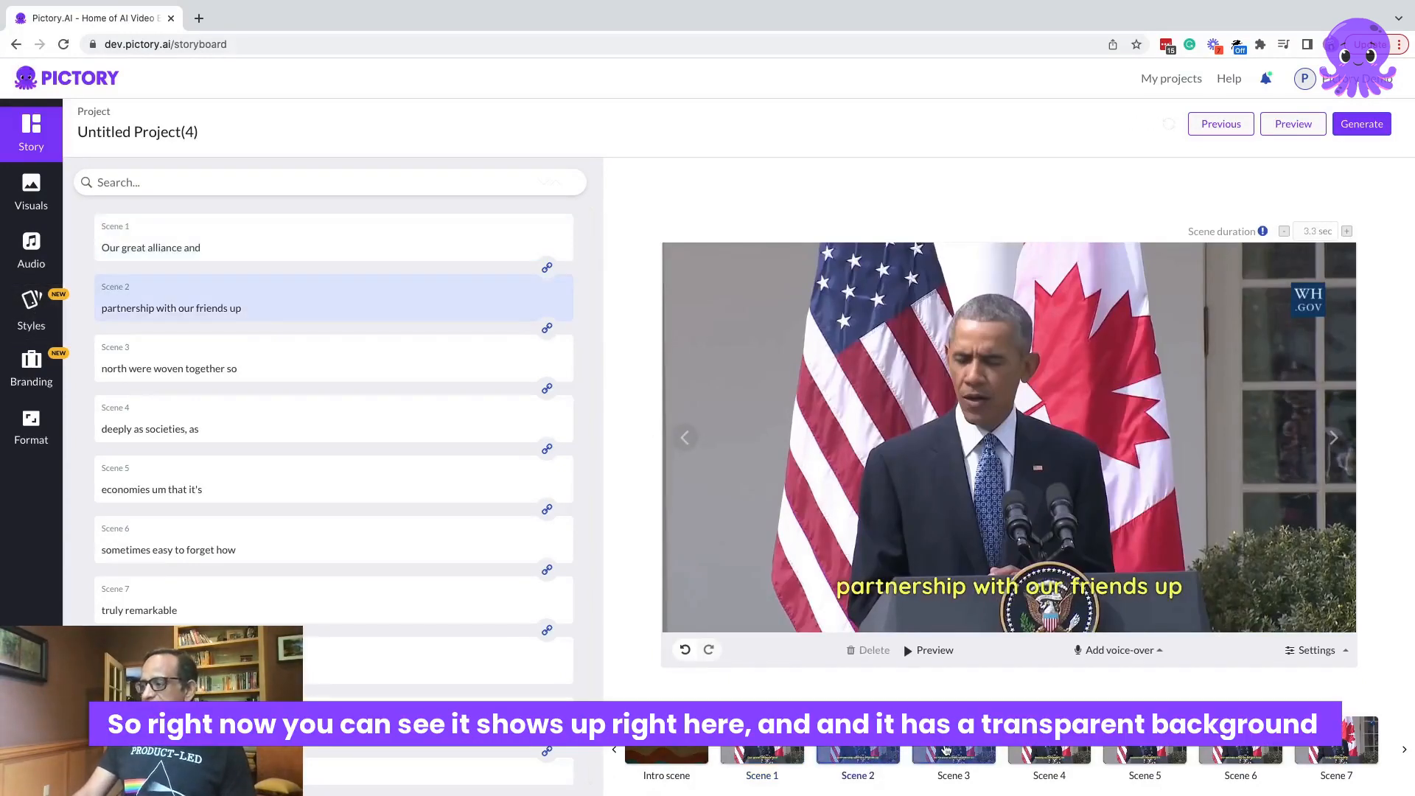
click(1049, 762)
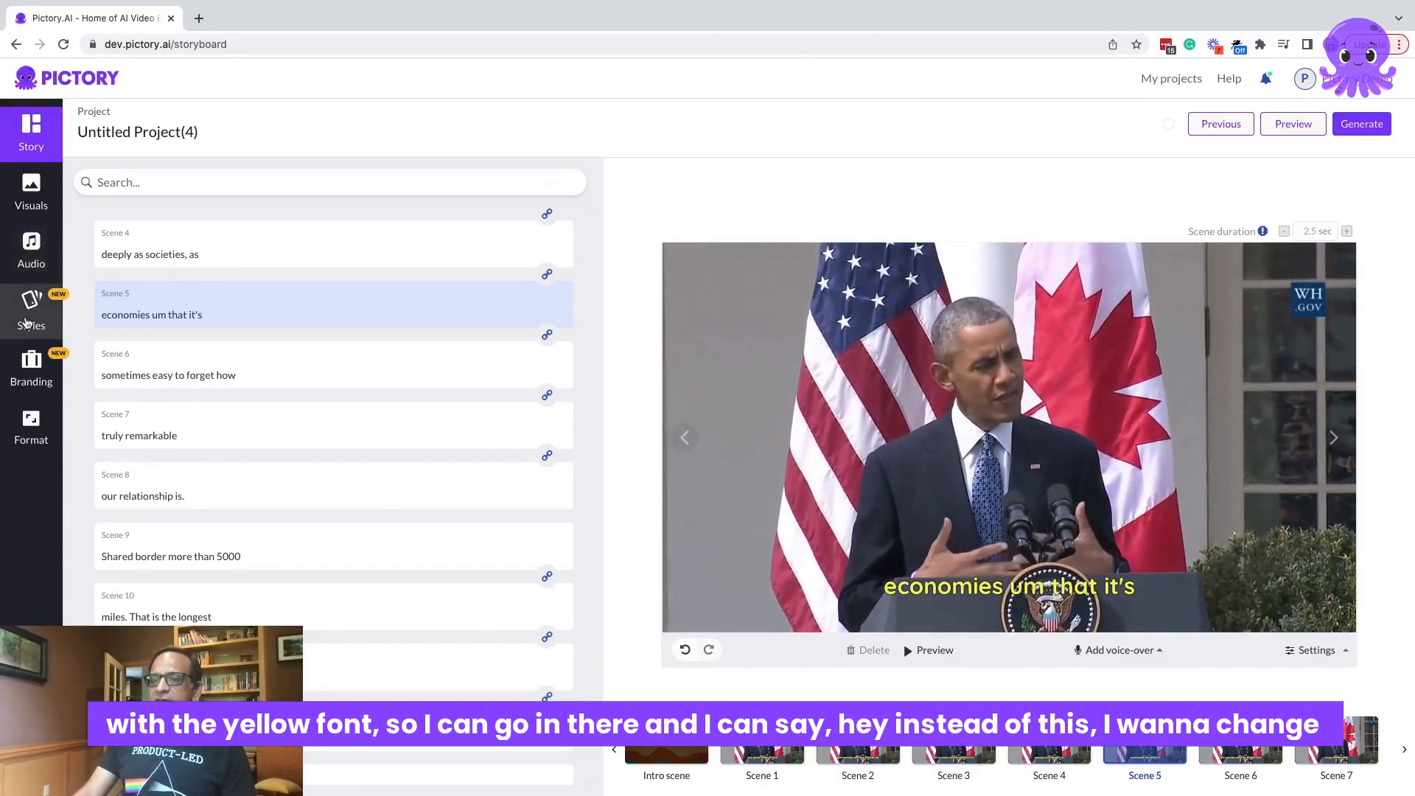
Recolour the Subtitles Yellow style to text 822DFF on background FFFFFF and rename it Subtitles Purple
click(31, 311)
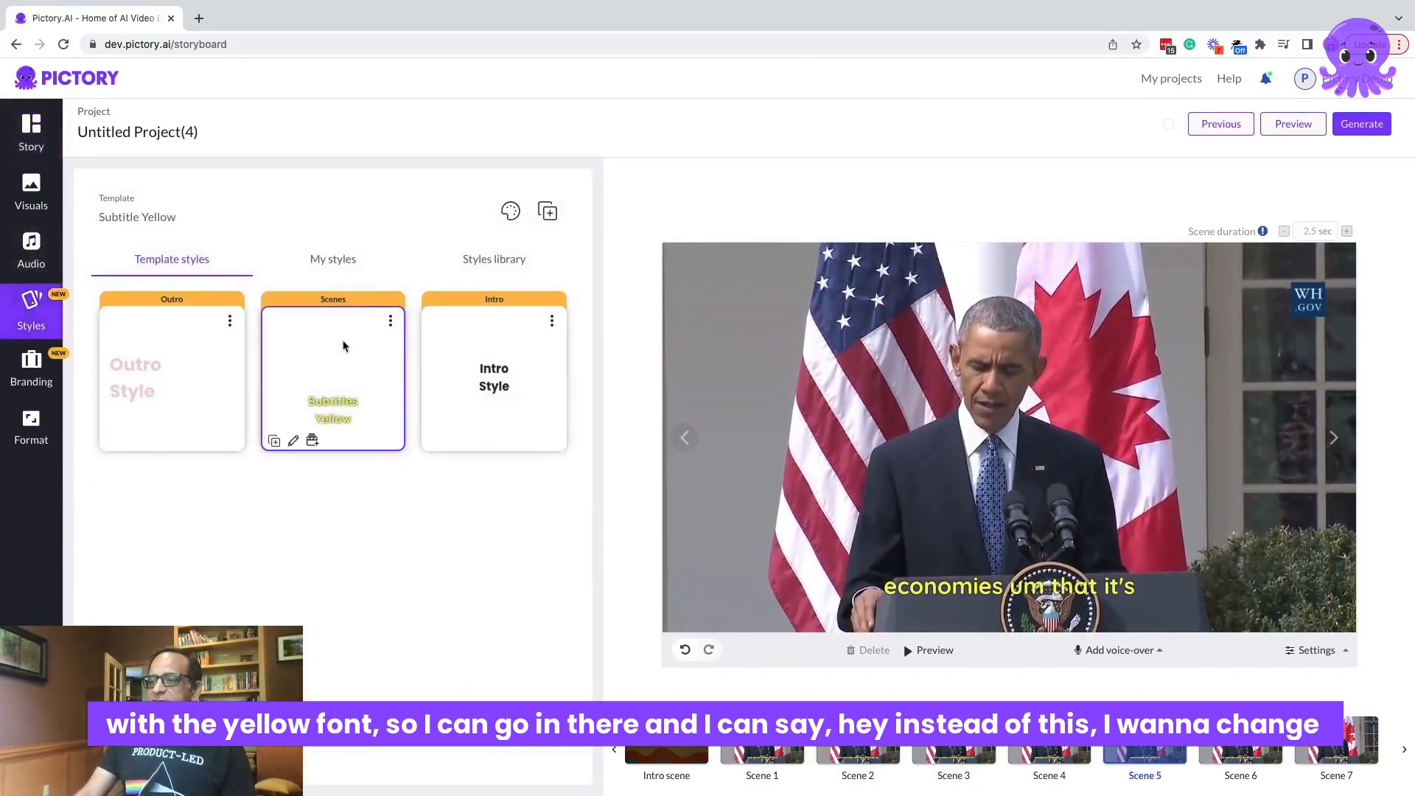
mouse_move(292, 441)
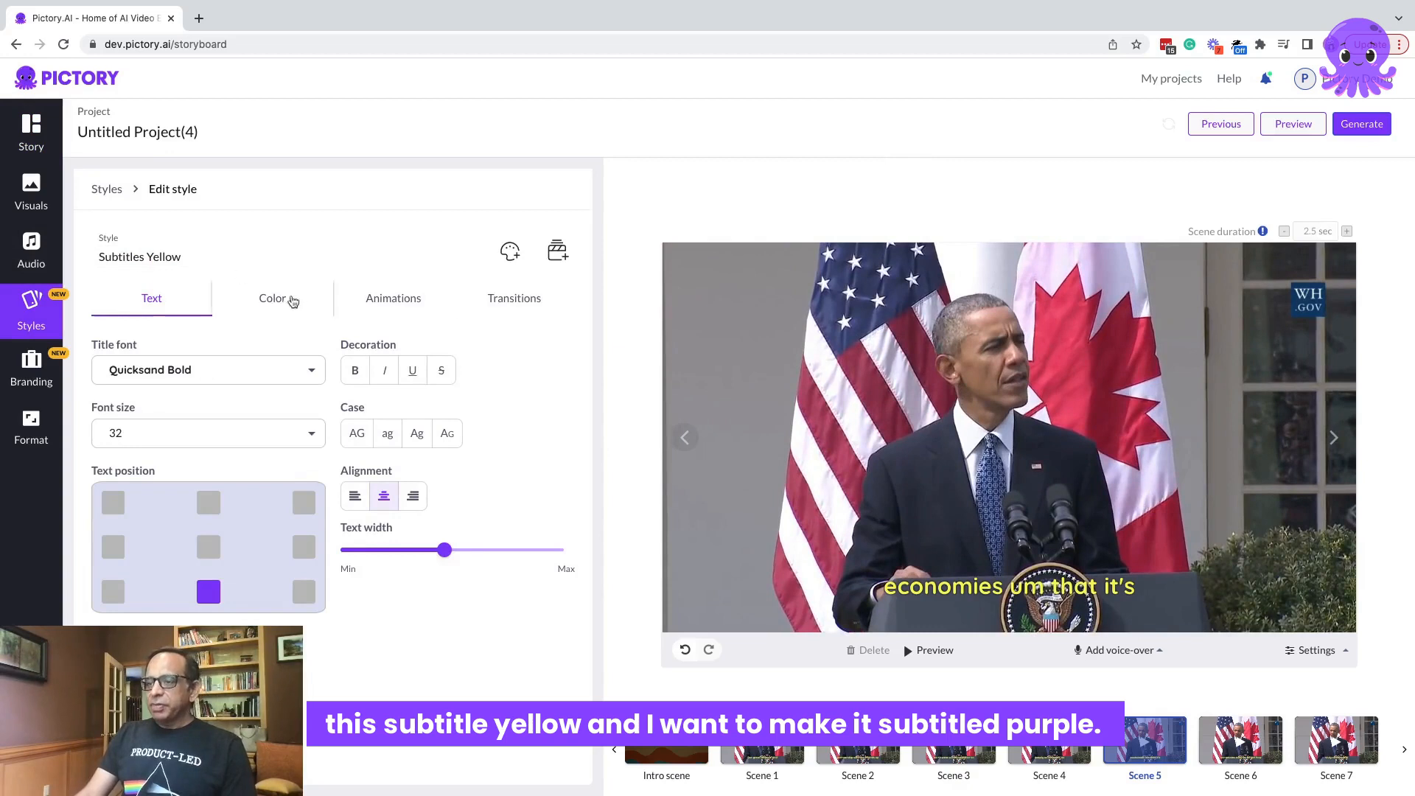
click(272, 298)
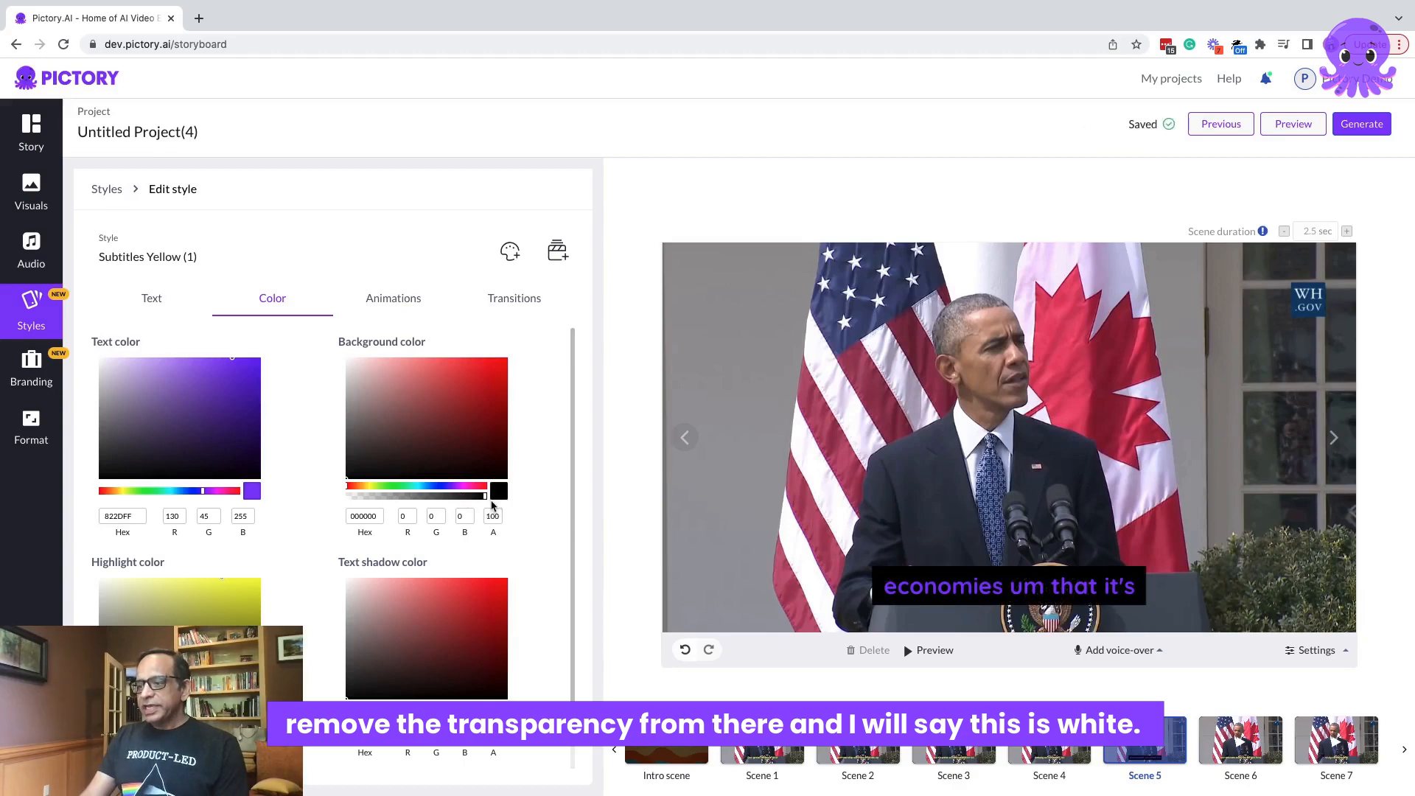
triple_click(362, 516)
text(FFFFFF)
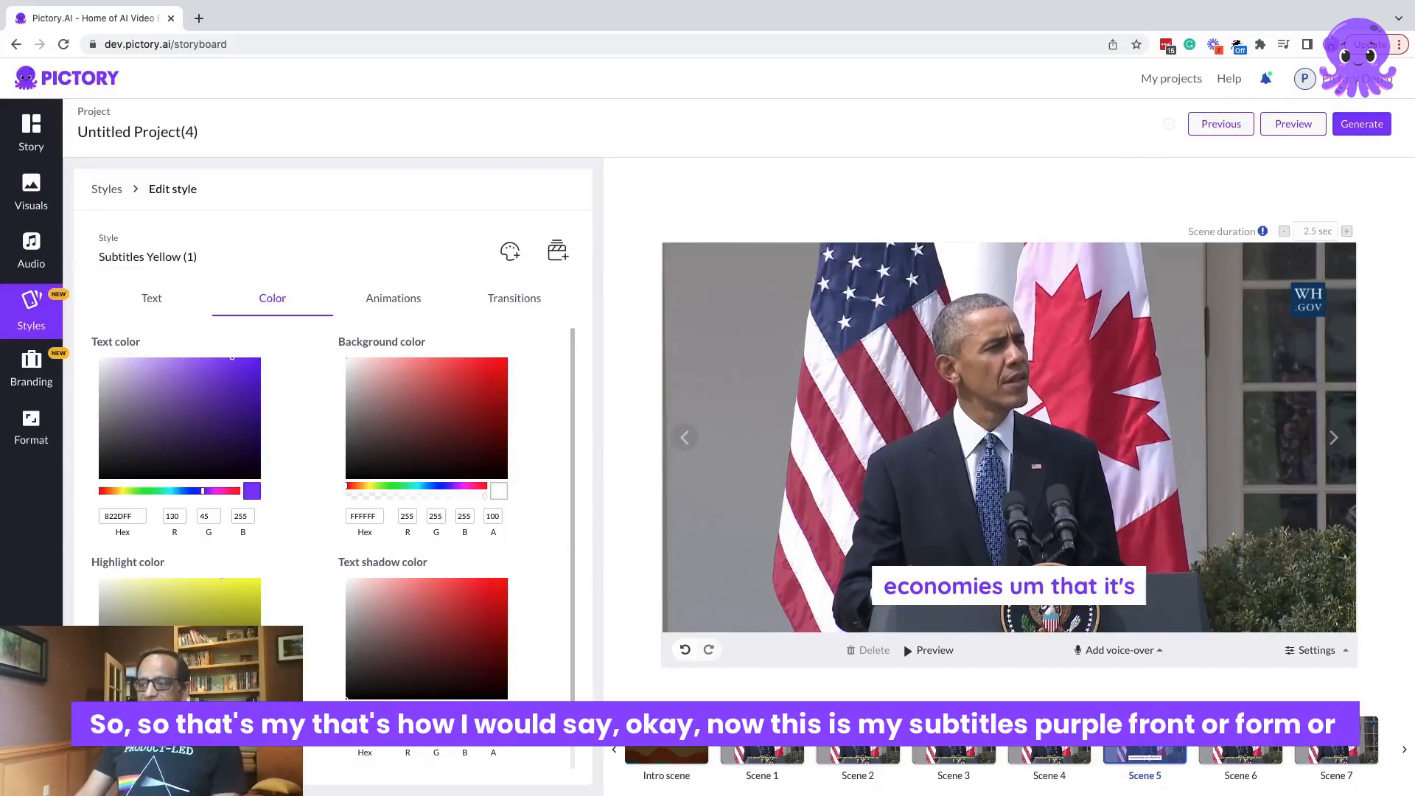
click(160, 257)
text(Purpl)
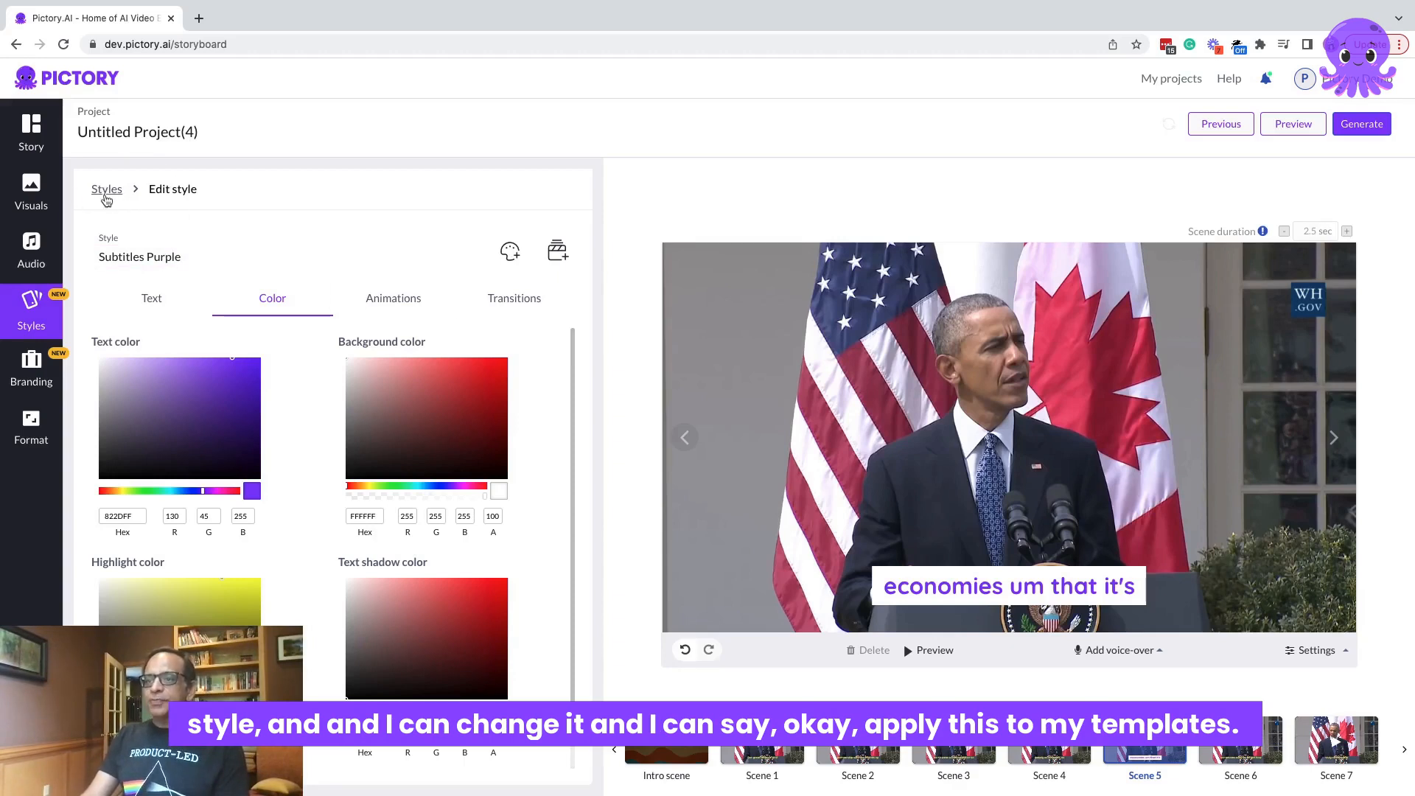
Add the Subtitles Purple style to the template, dismissing the plan upgrade prompt
click(106, 189)
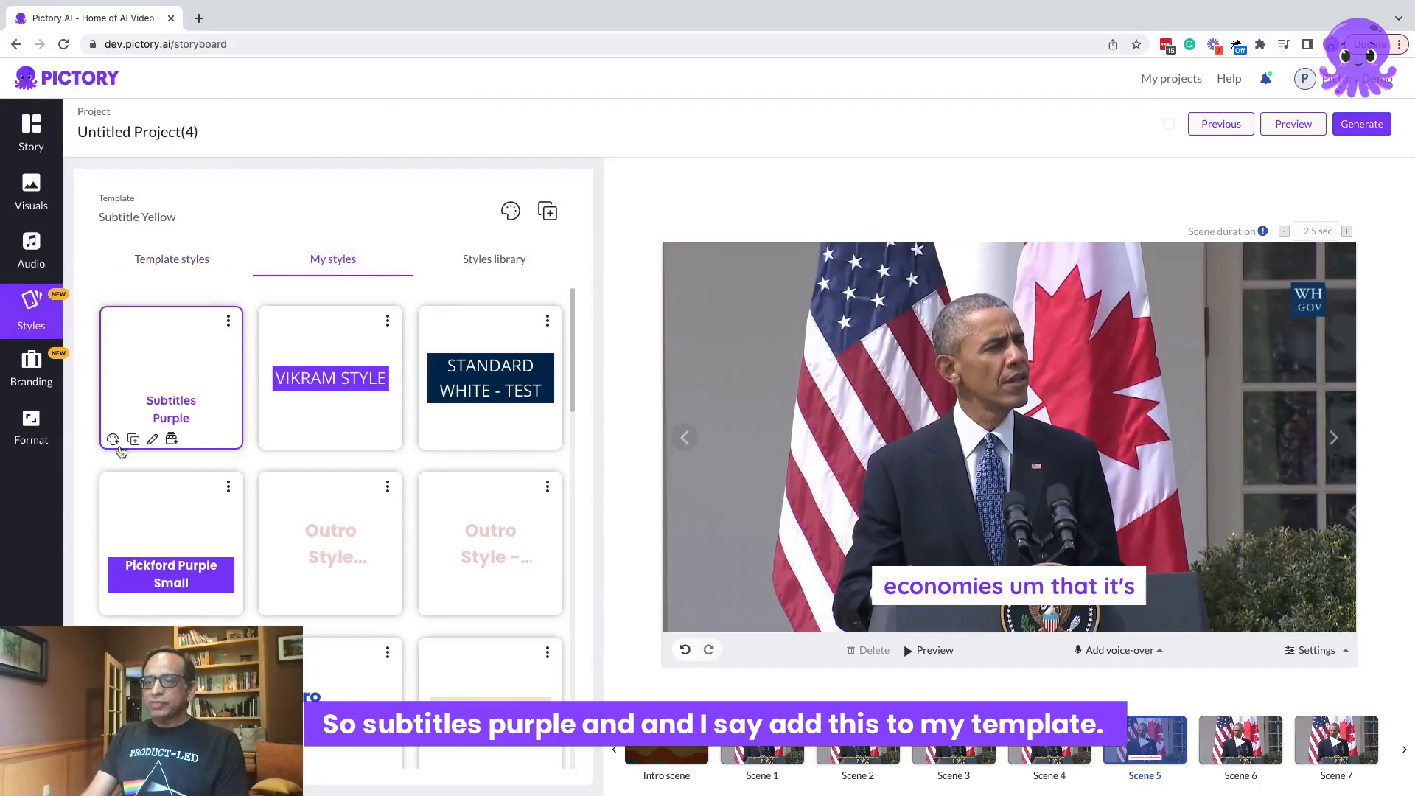
click(135, 439)
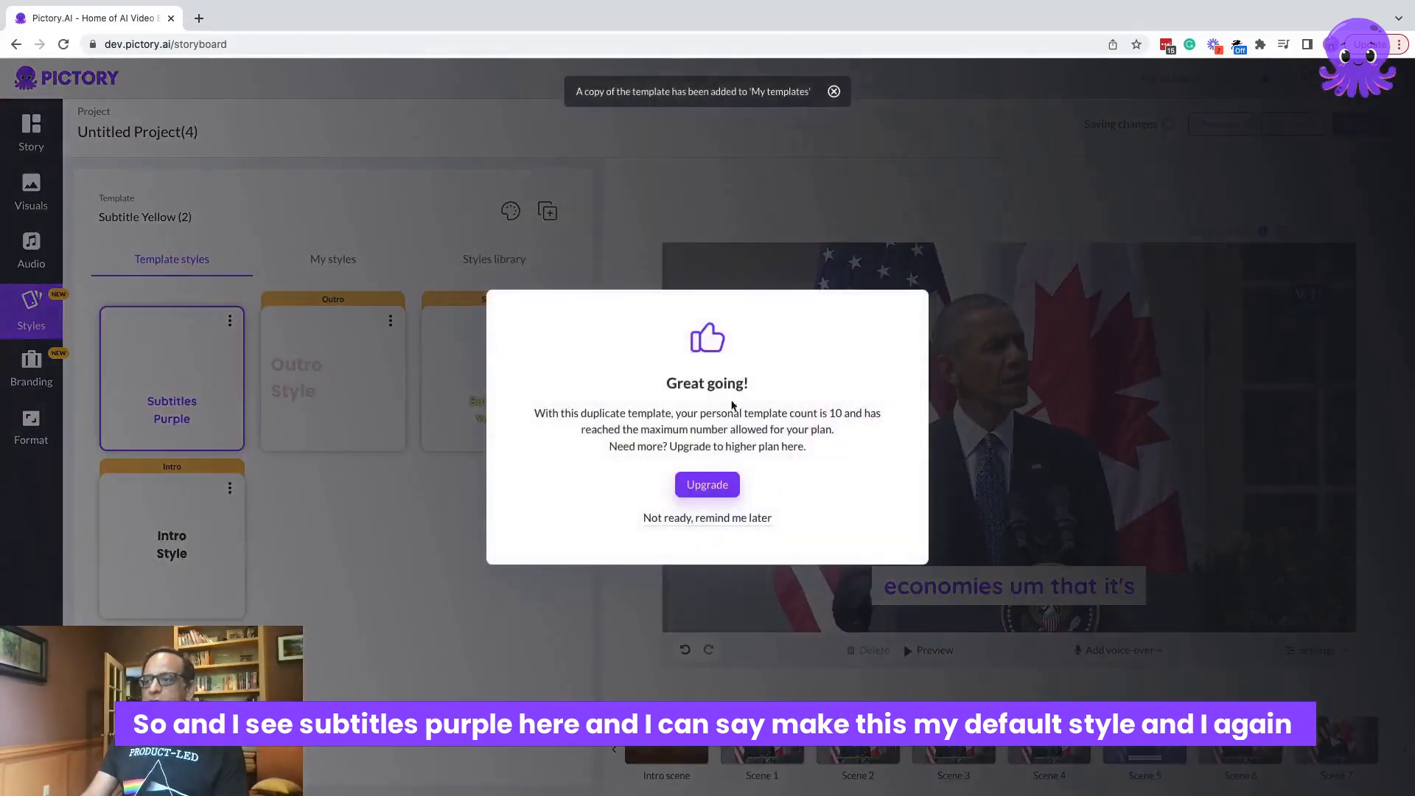
click(706, 517)
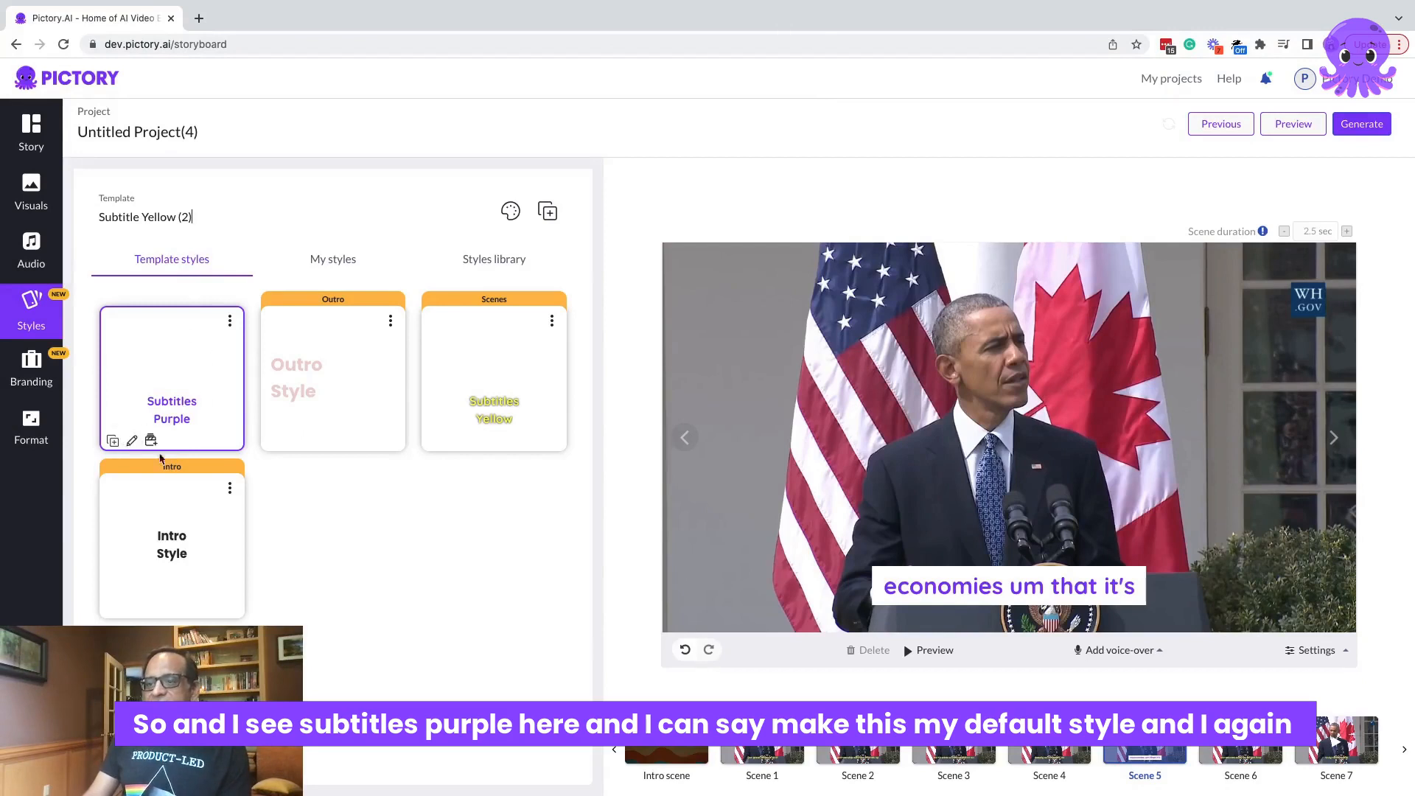
mouse_move(131, 440)
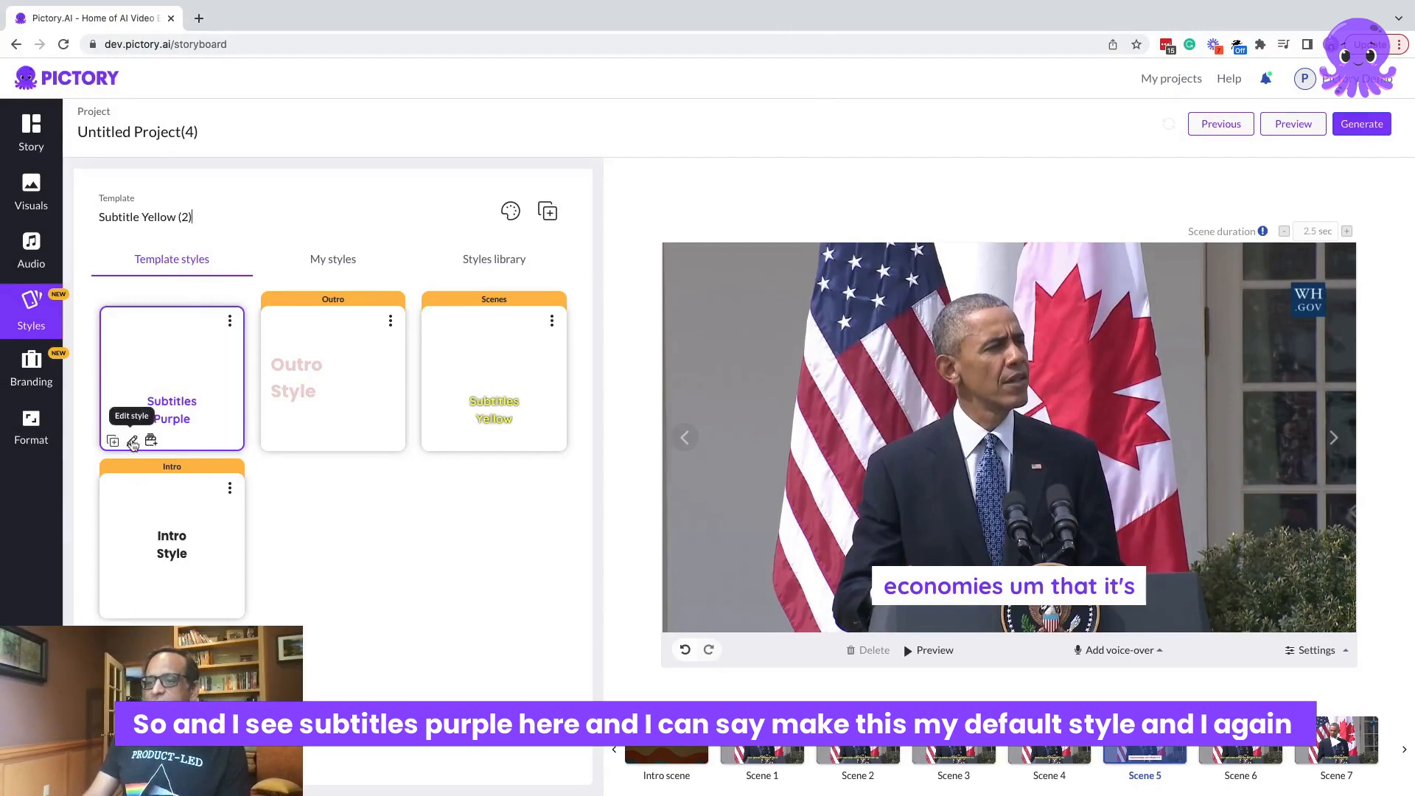
click(161, 217)
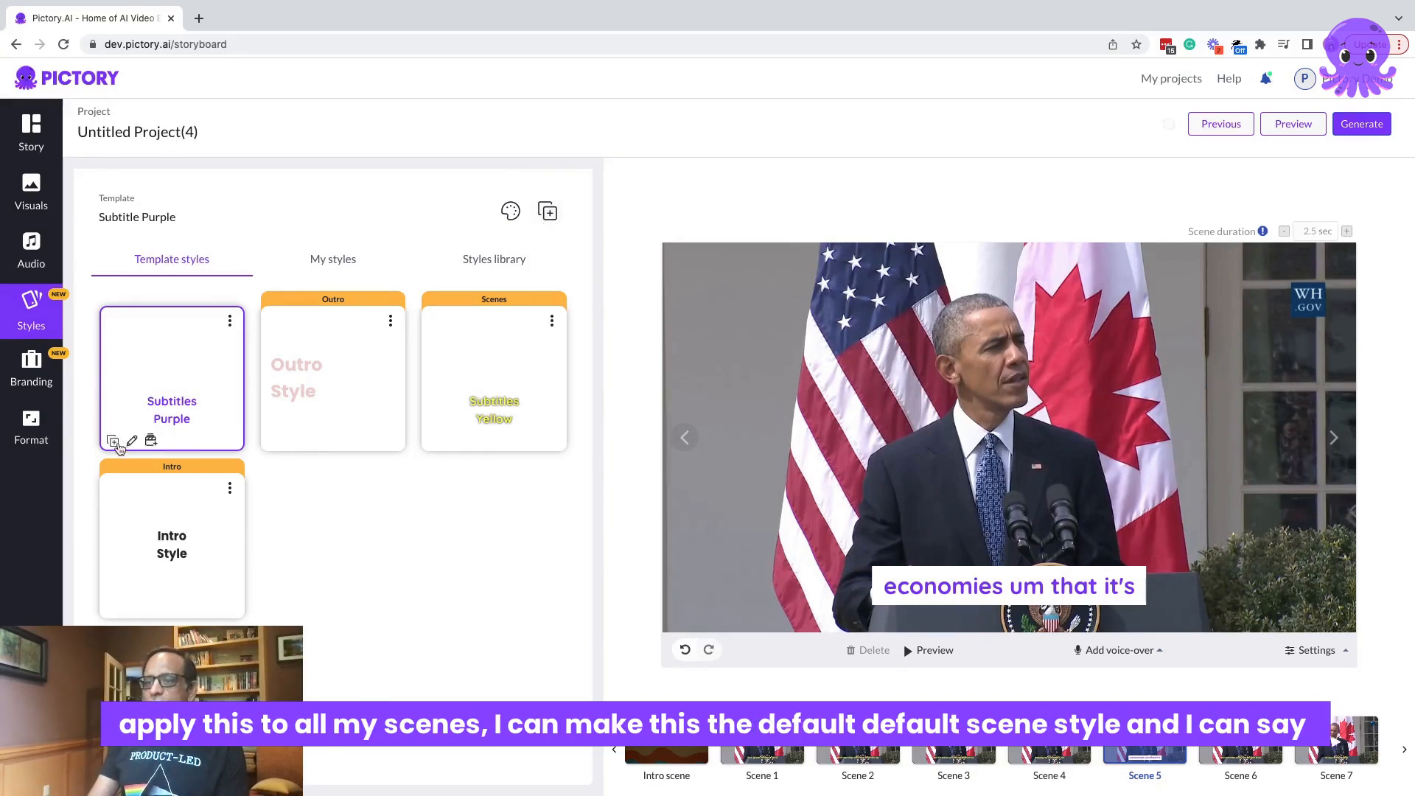
Make Subtitles Purple the default scenes style, apply it to all scenes, and return home
click(230, 320)
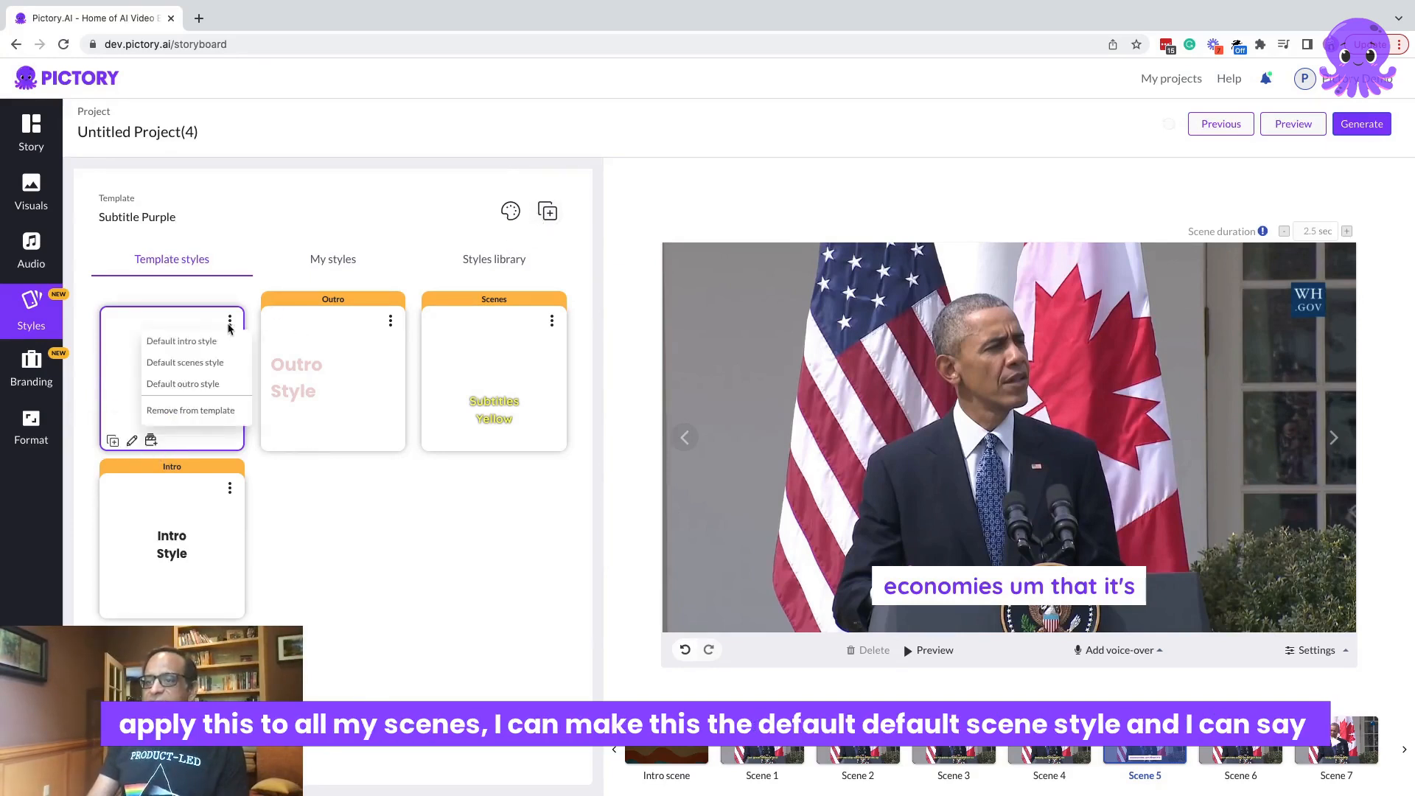
click(184, 363)
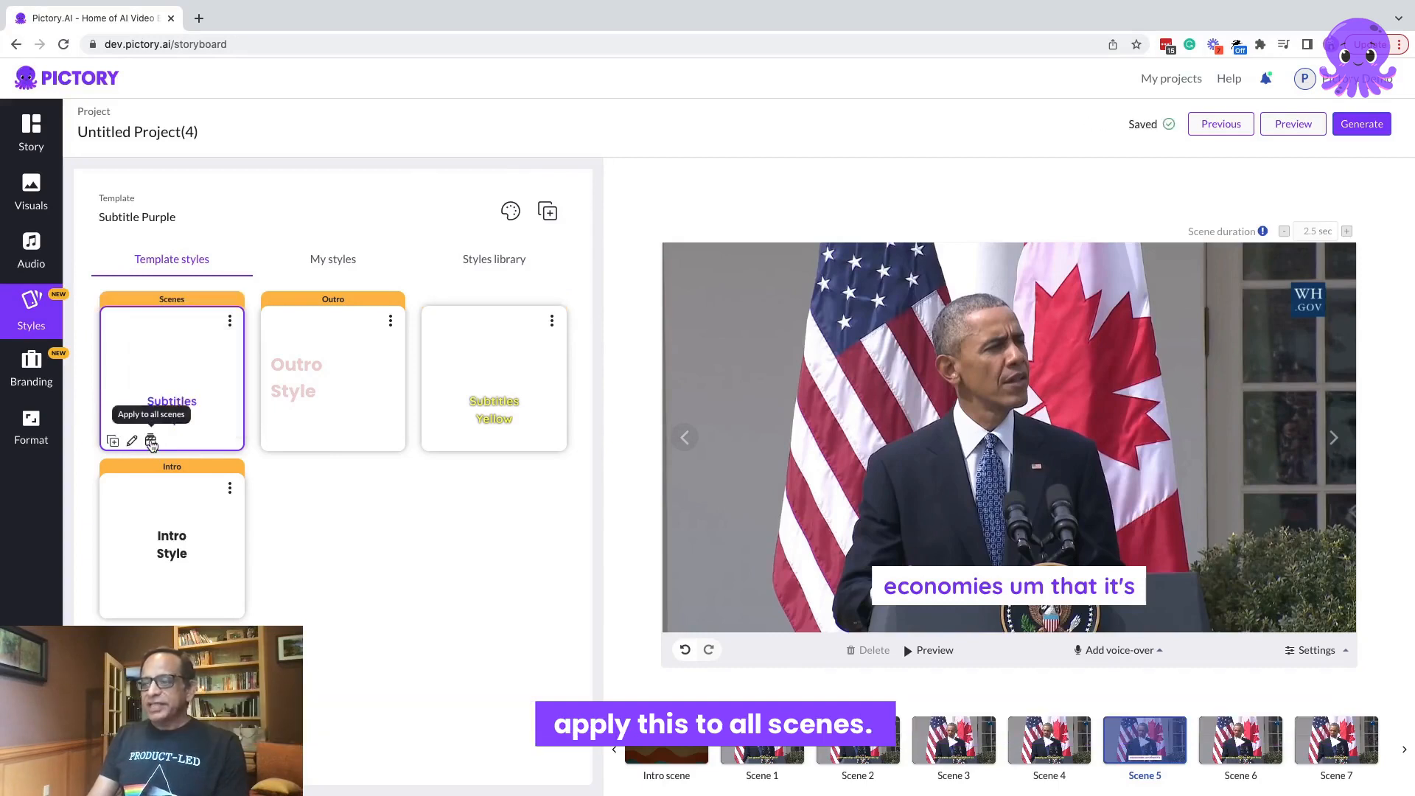
click(150, 440)
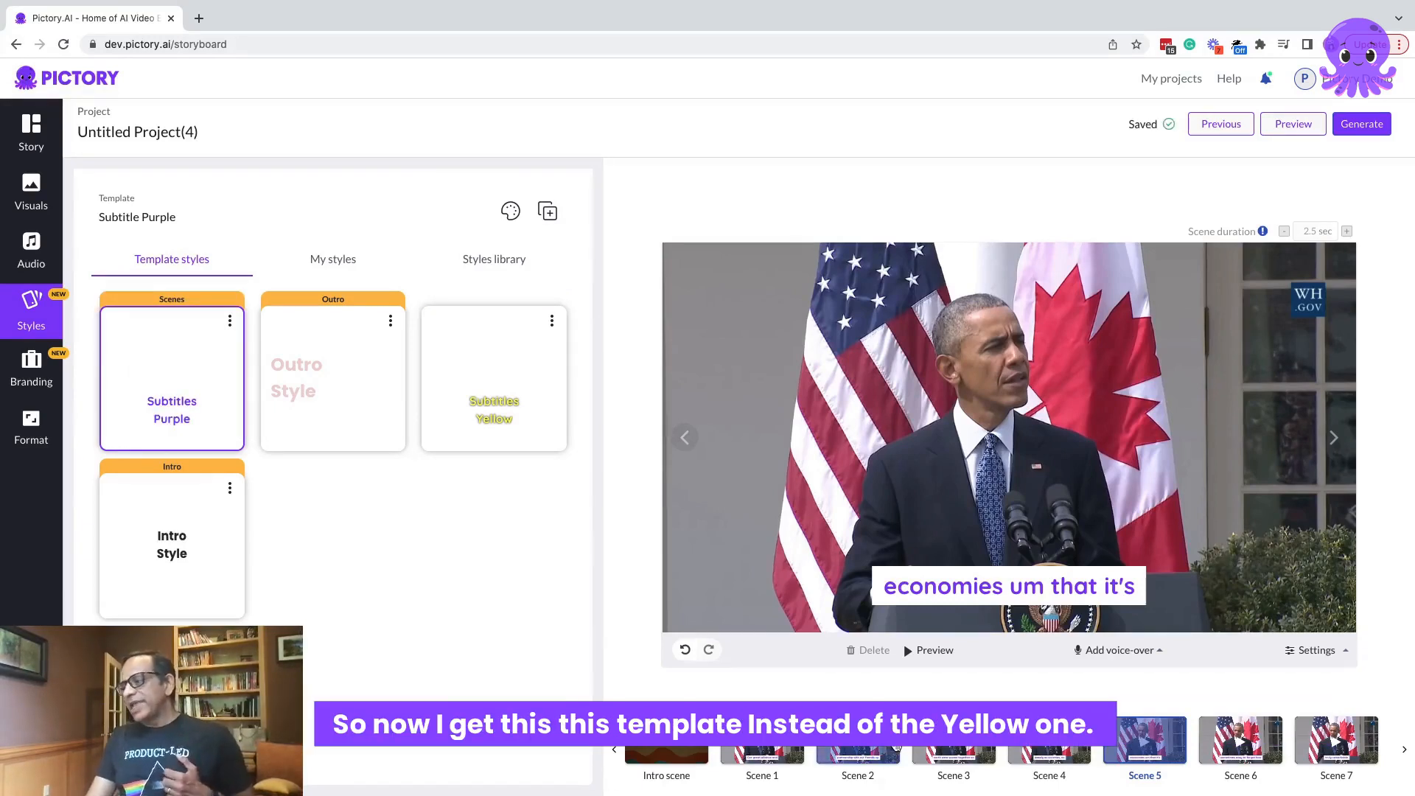
click(1048, 745)
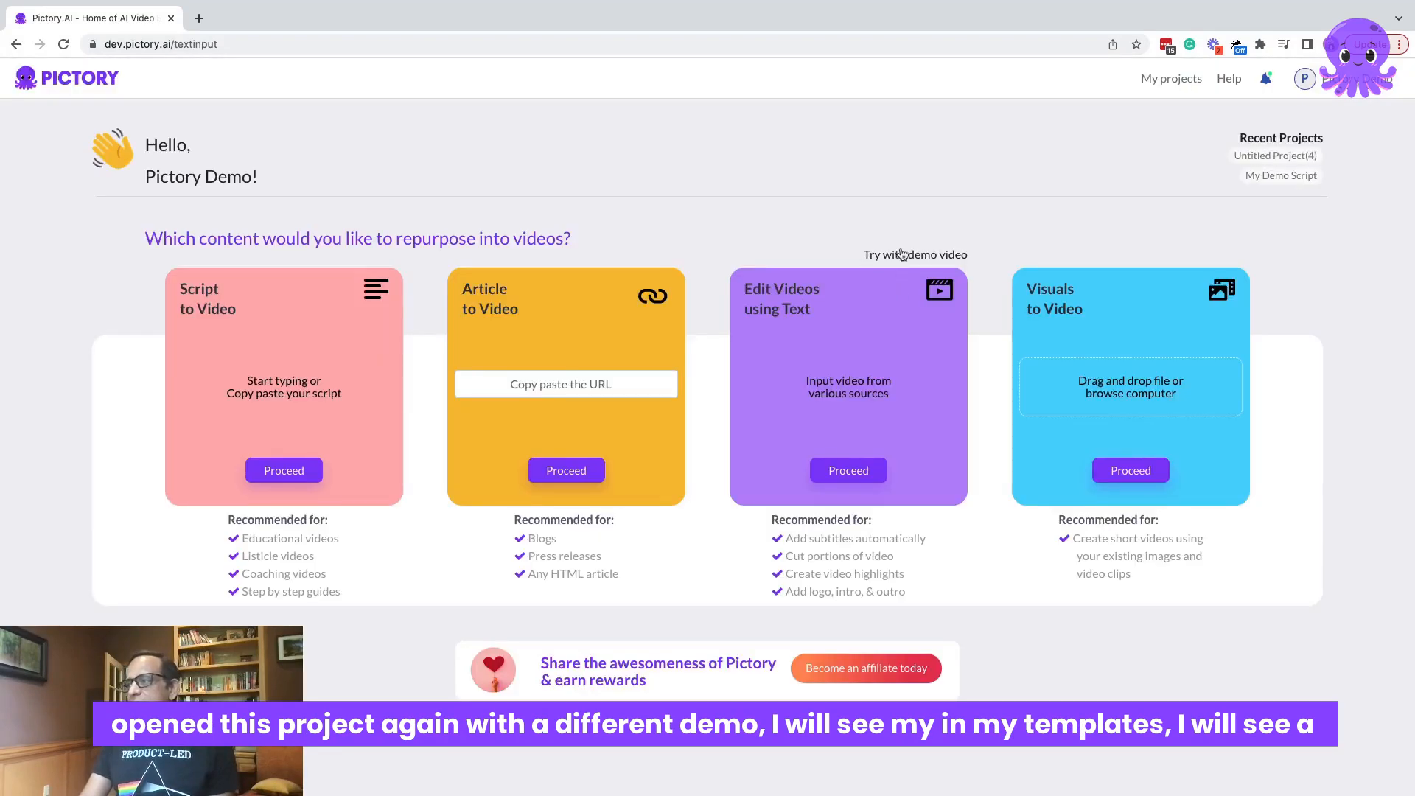
Start a new demo-video project and apply the saved Subtitle Purple template from My templates
click(914, 254)
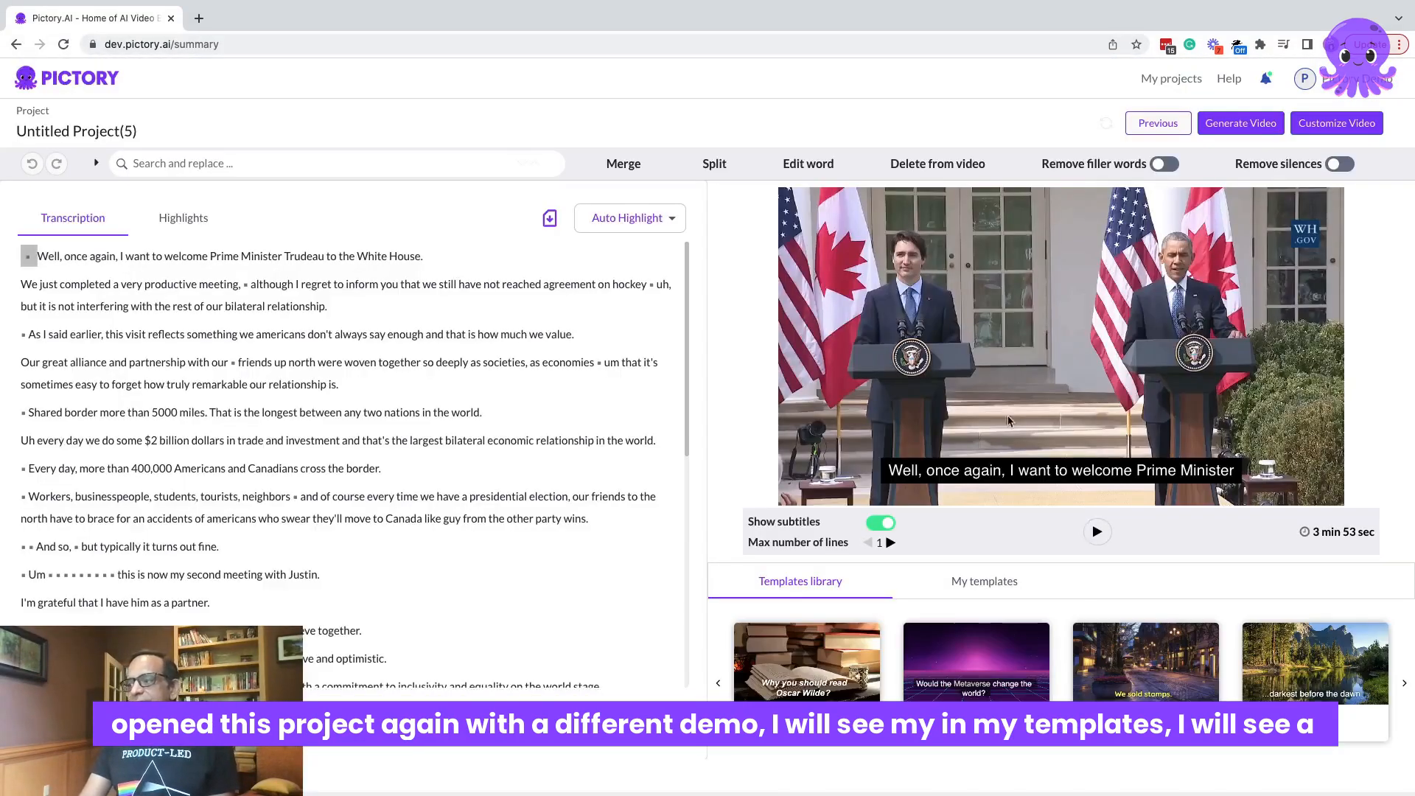
click(983, 581)
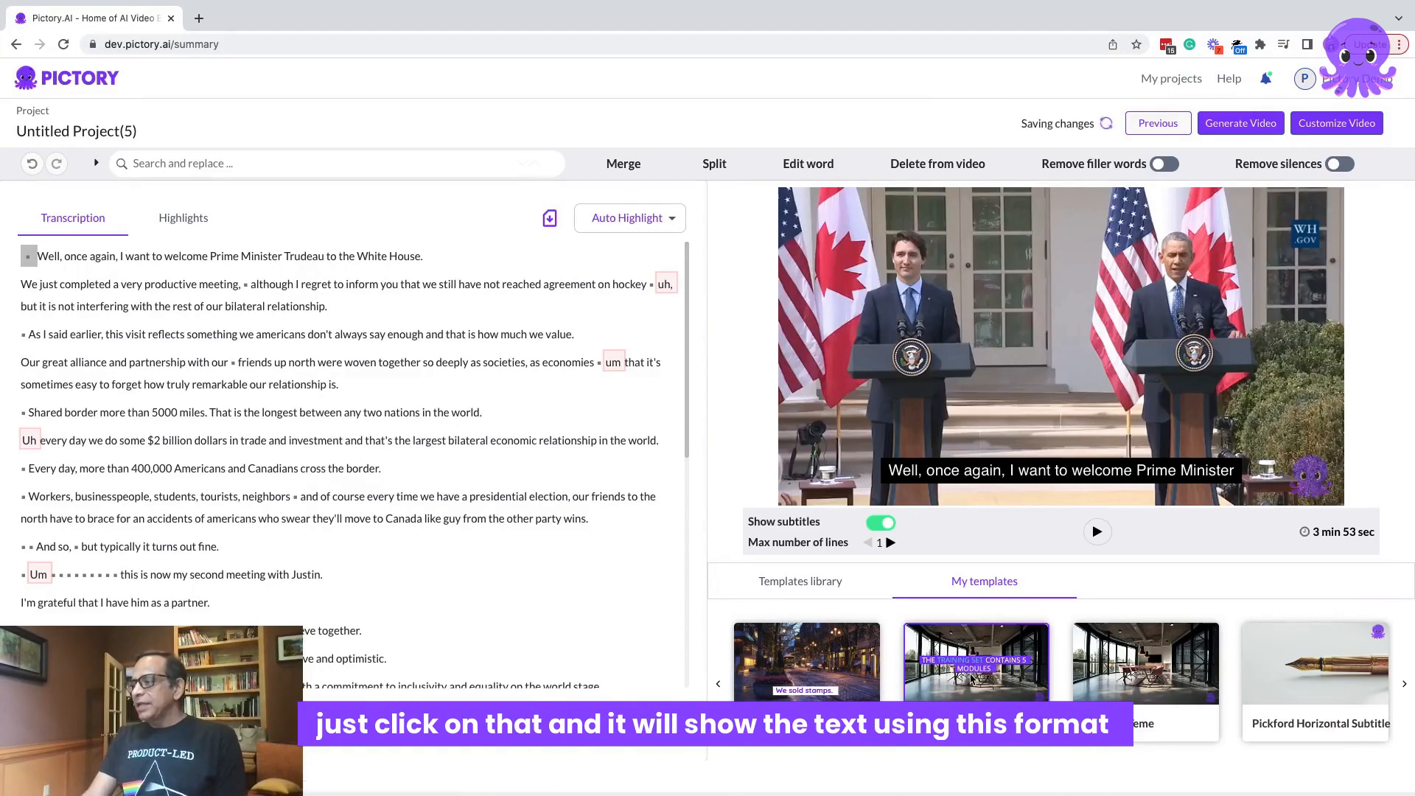
click(976, 659)
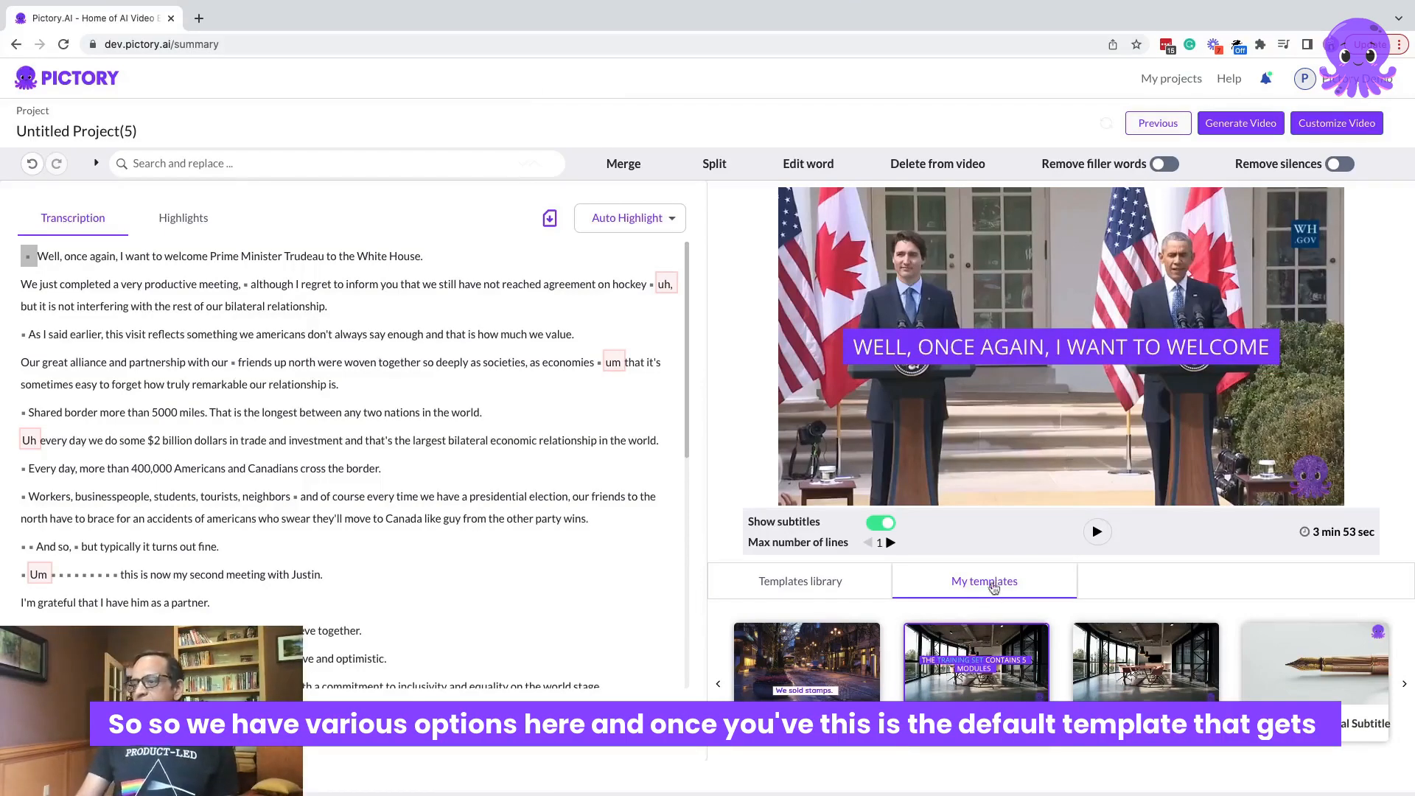
click(799, 581)
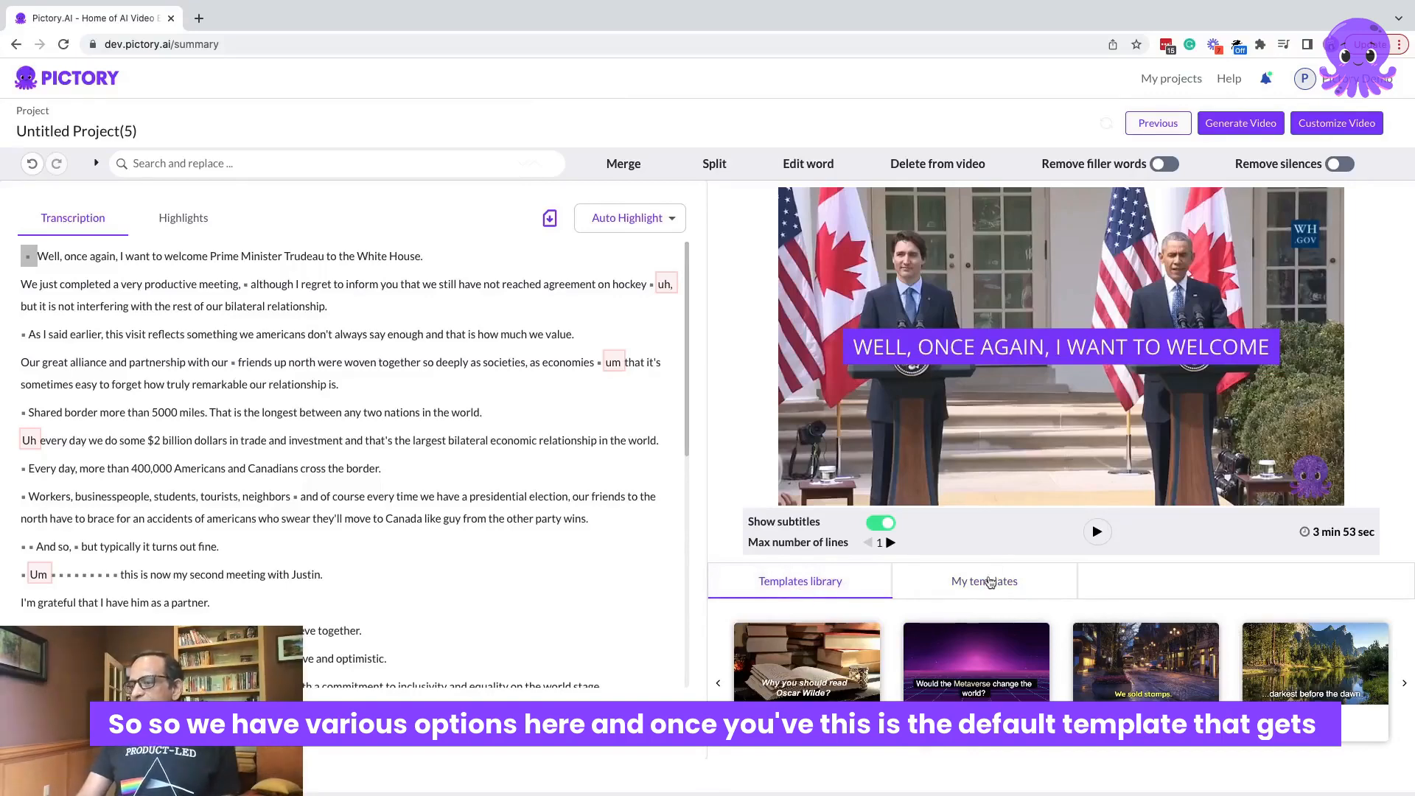
click(983, 581)
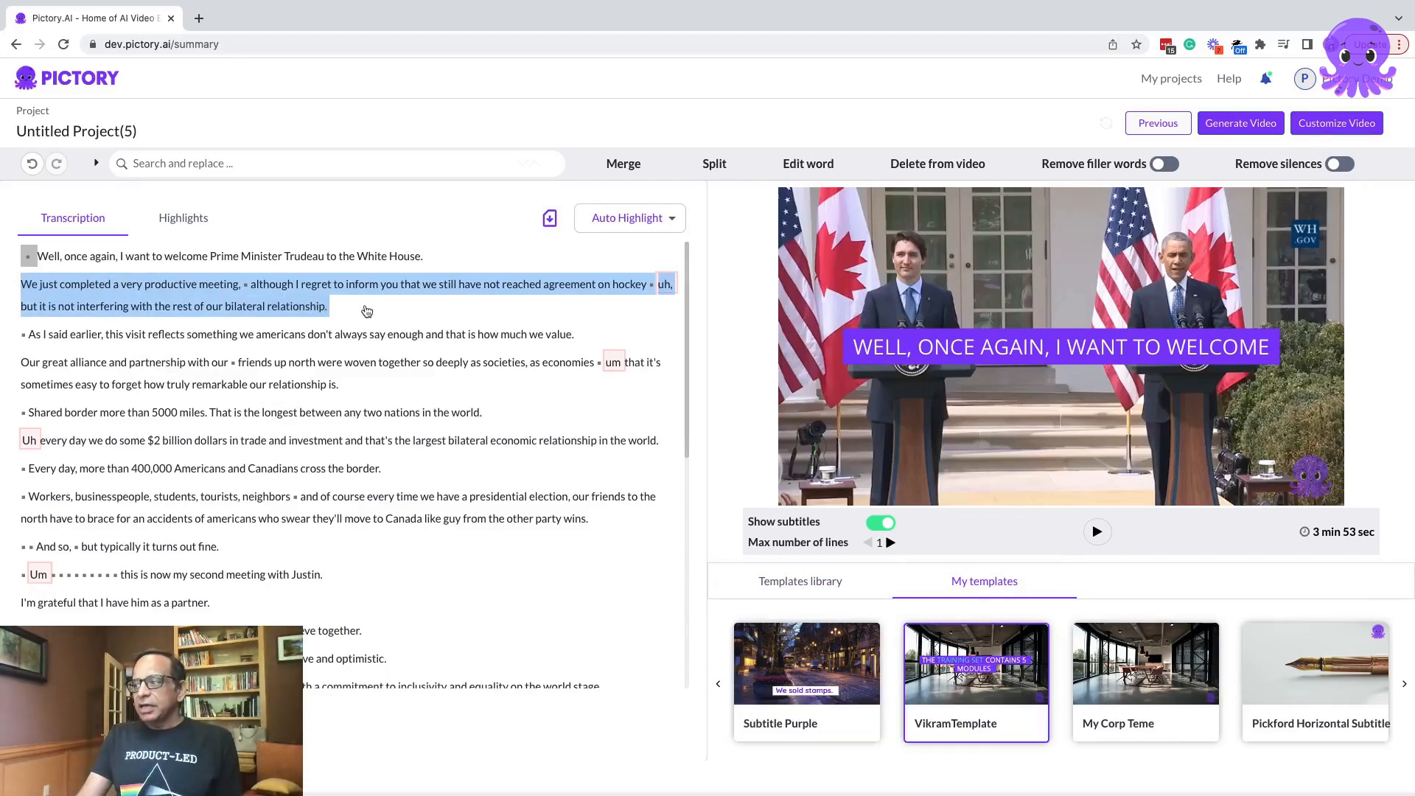
Add four transcript passages to highlights via the right-click menu and show the Highlights(4) list
right_click(362, 305)
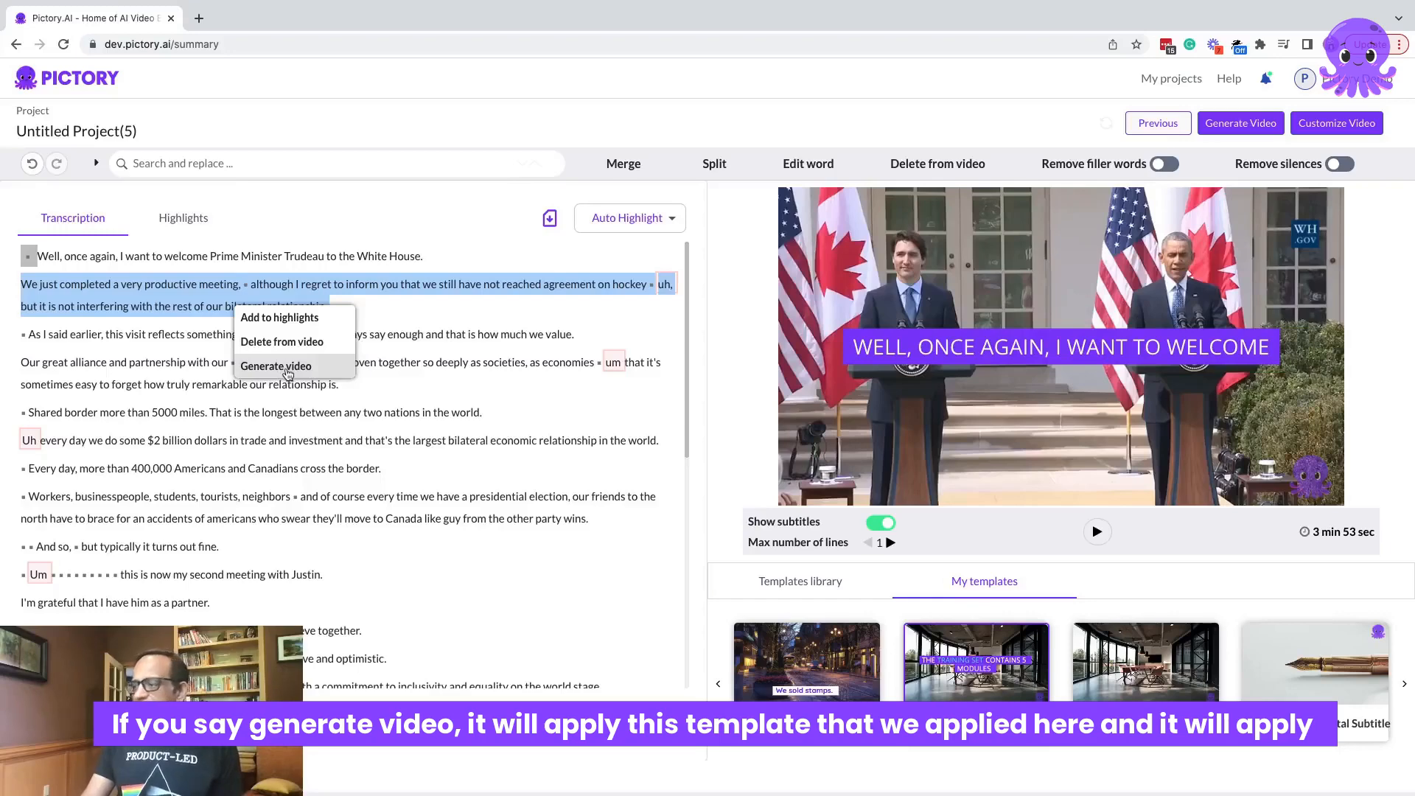
click(276, 365)
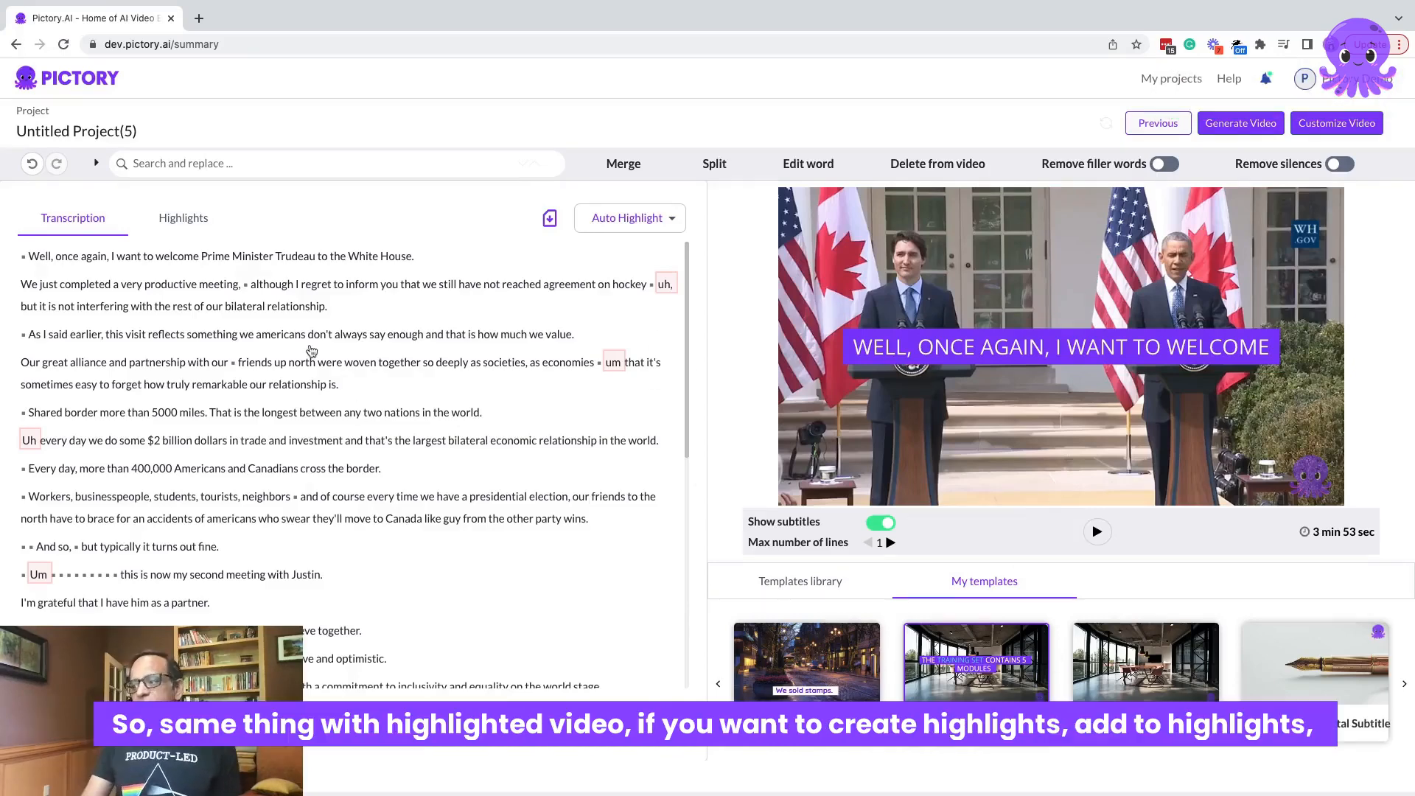
click(1265, 78)
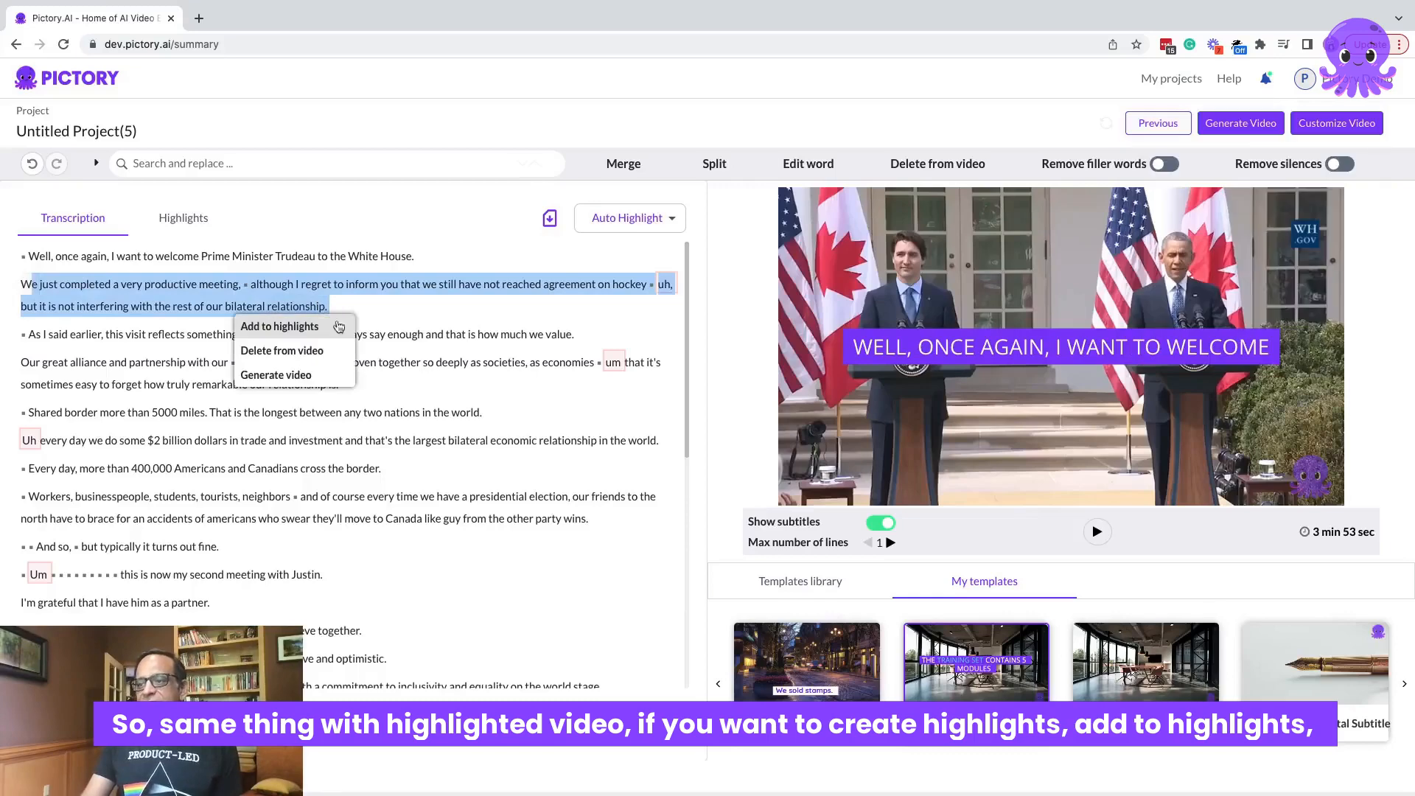
mouse_move(59, 480)
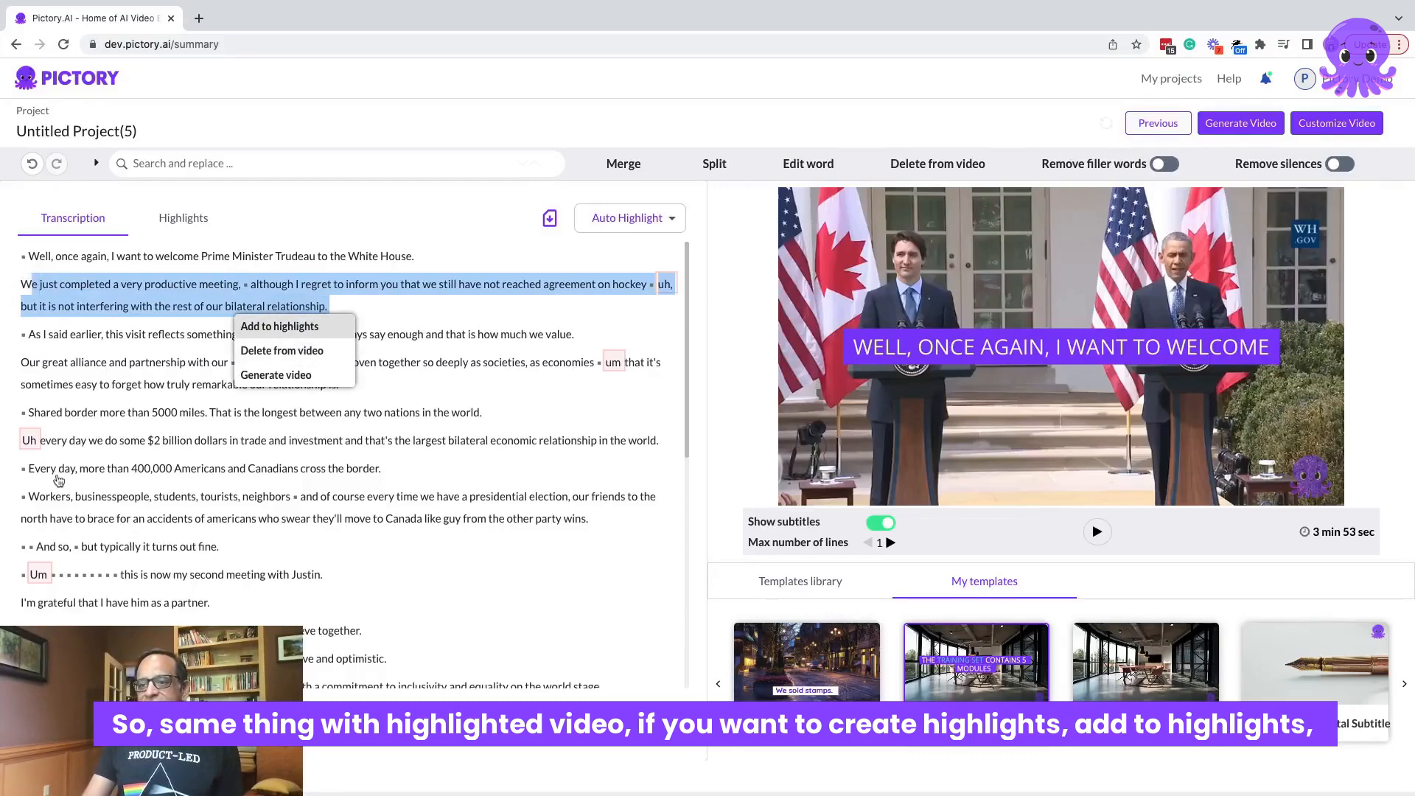
click(278, 326)
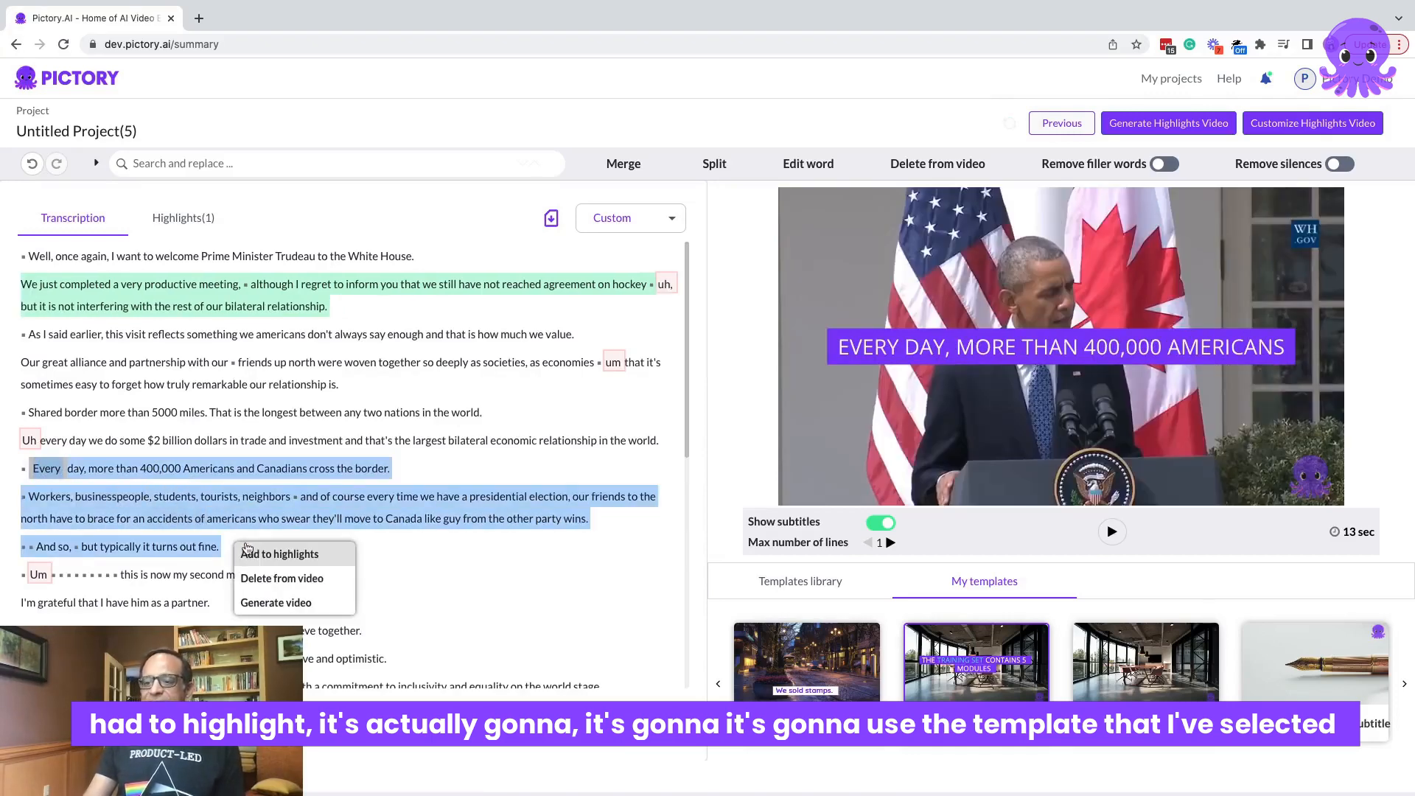
click(280, 553)
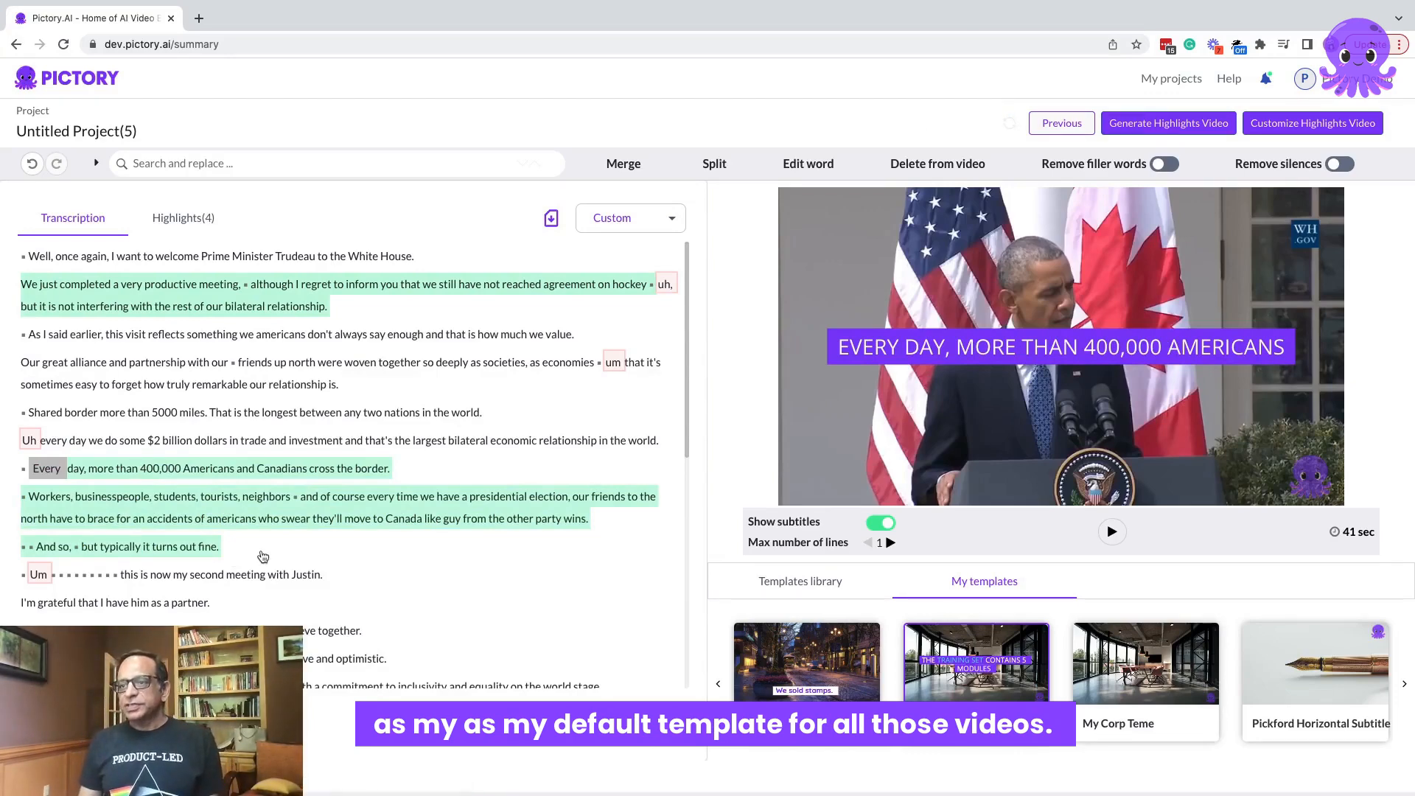
click(183, 218)
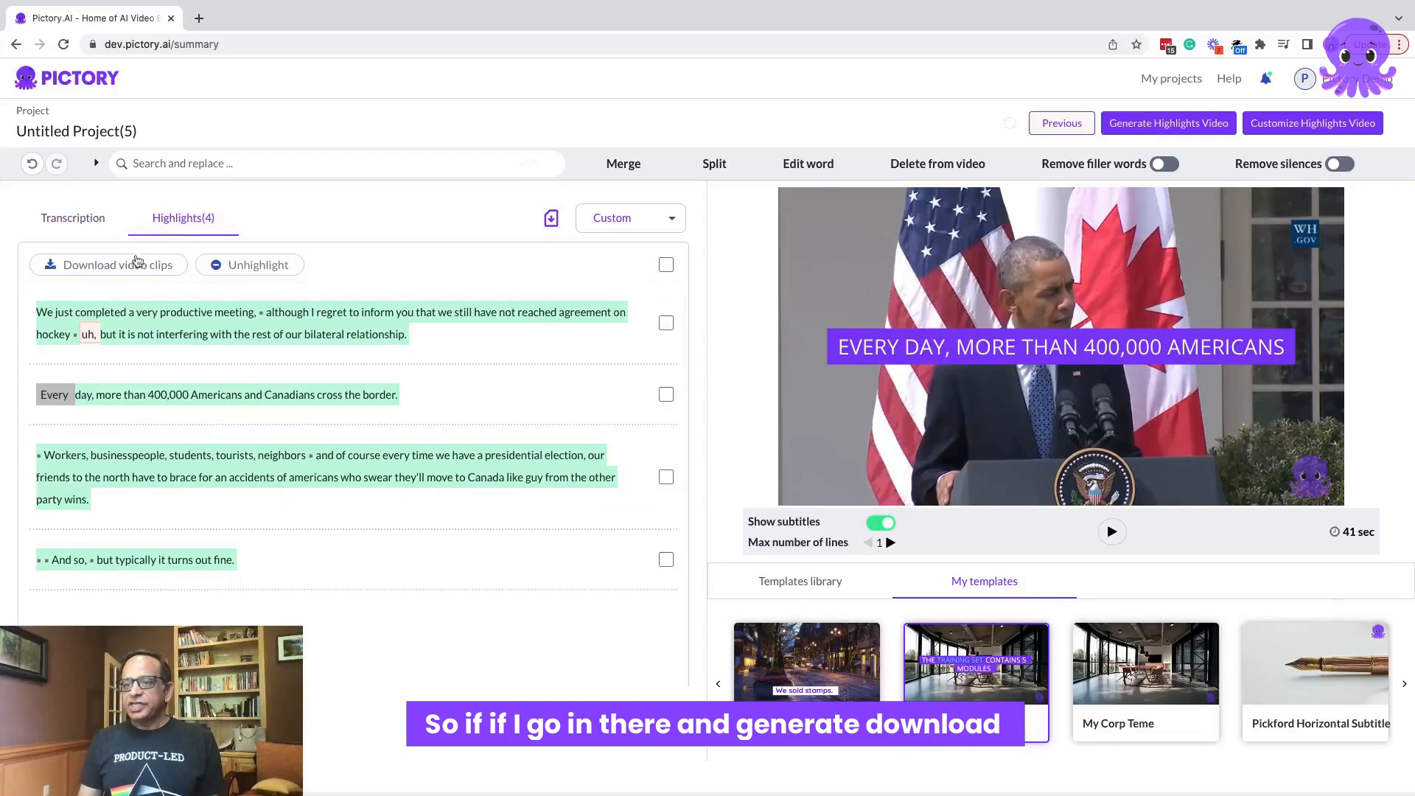
Tick the select-all checkbox to check all four highlighted clips
click(666, 264)
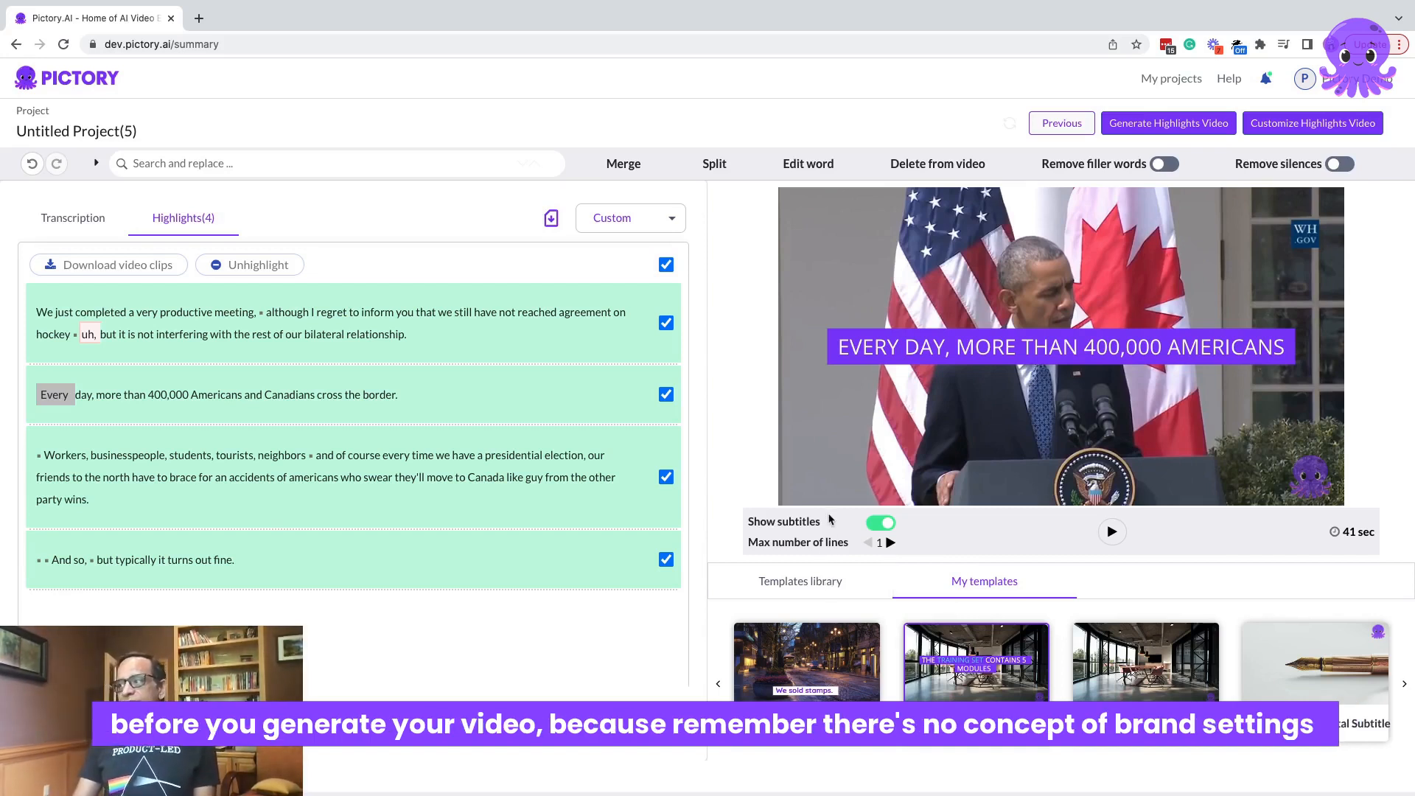
mouse_move(1318, 118)
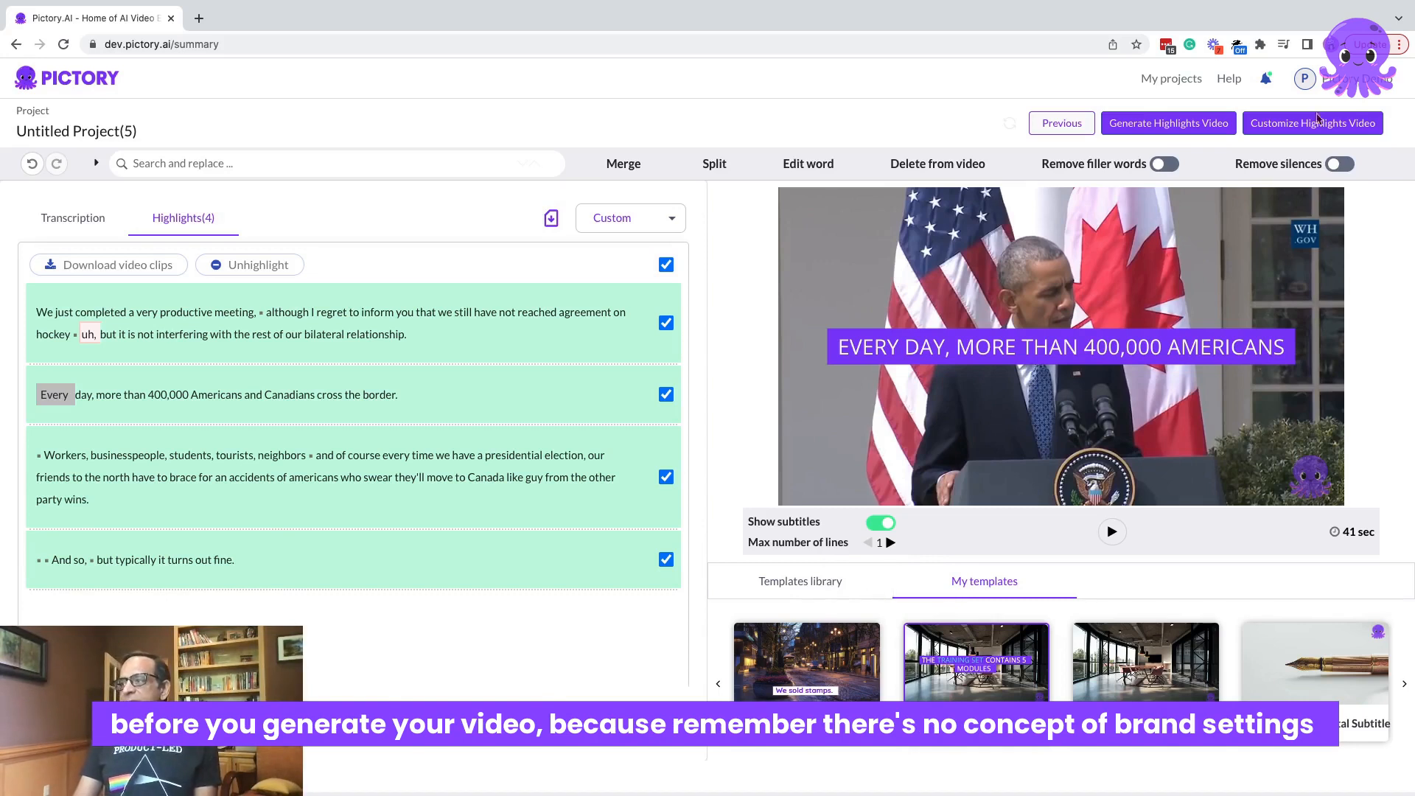
mouse_move(1020, 76)
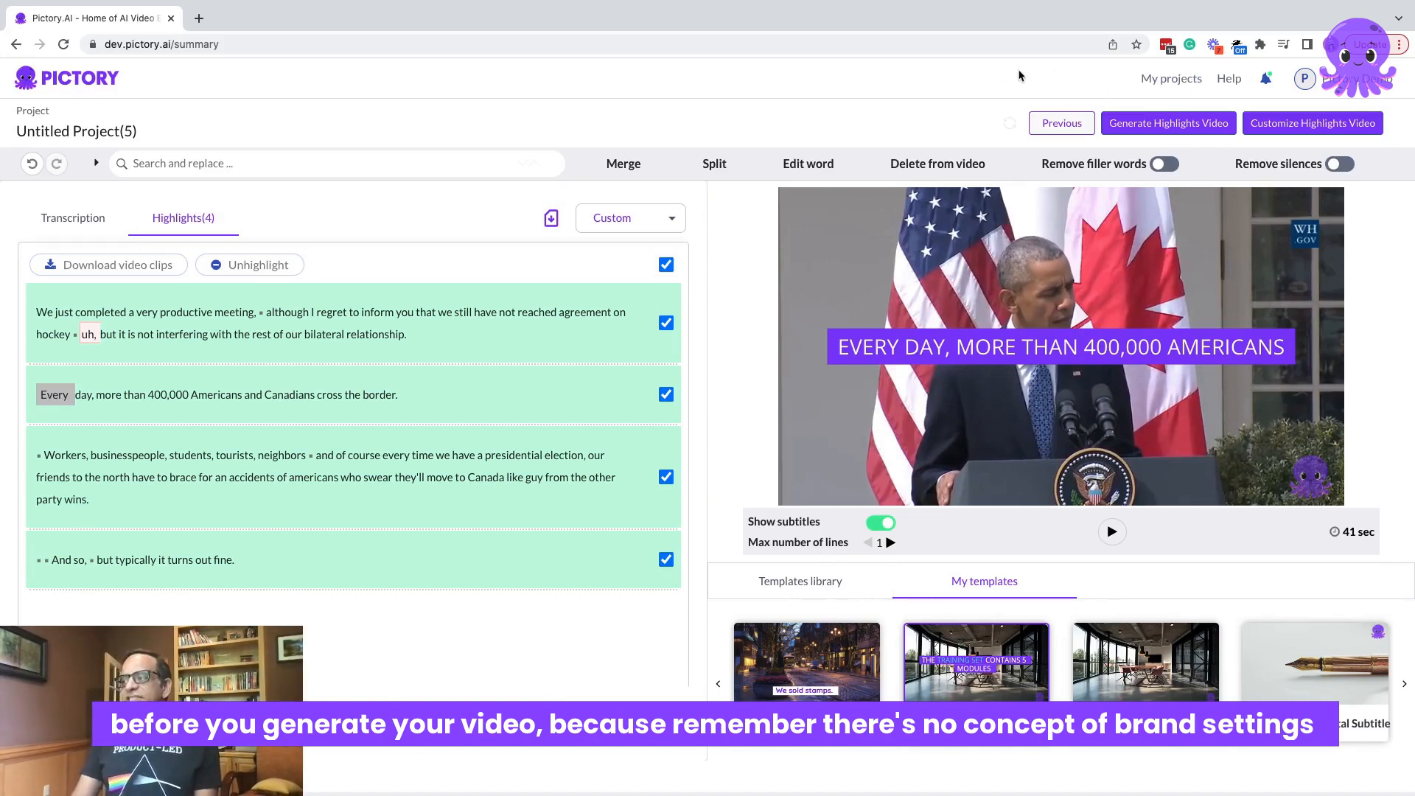